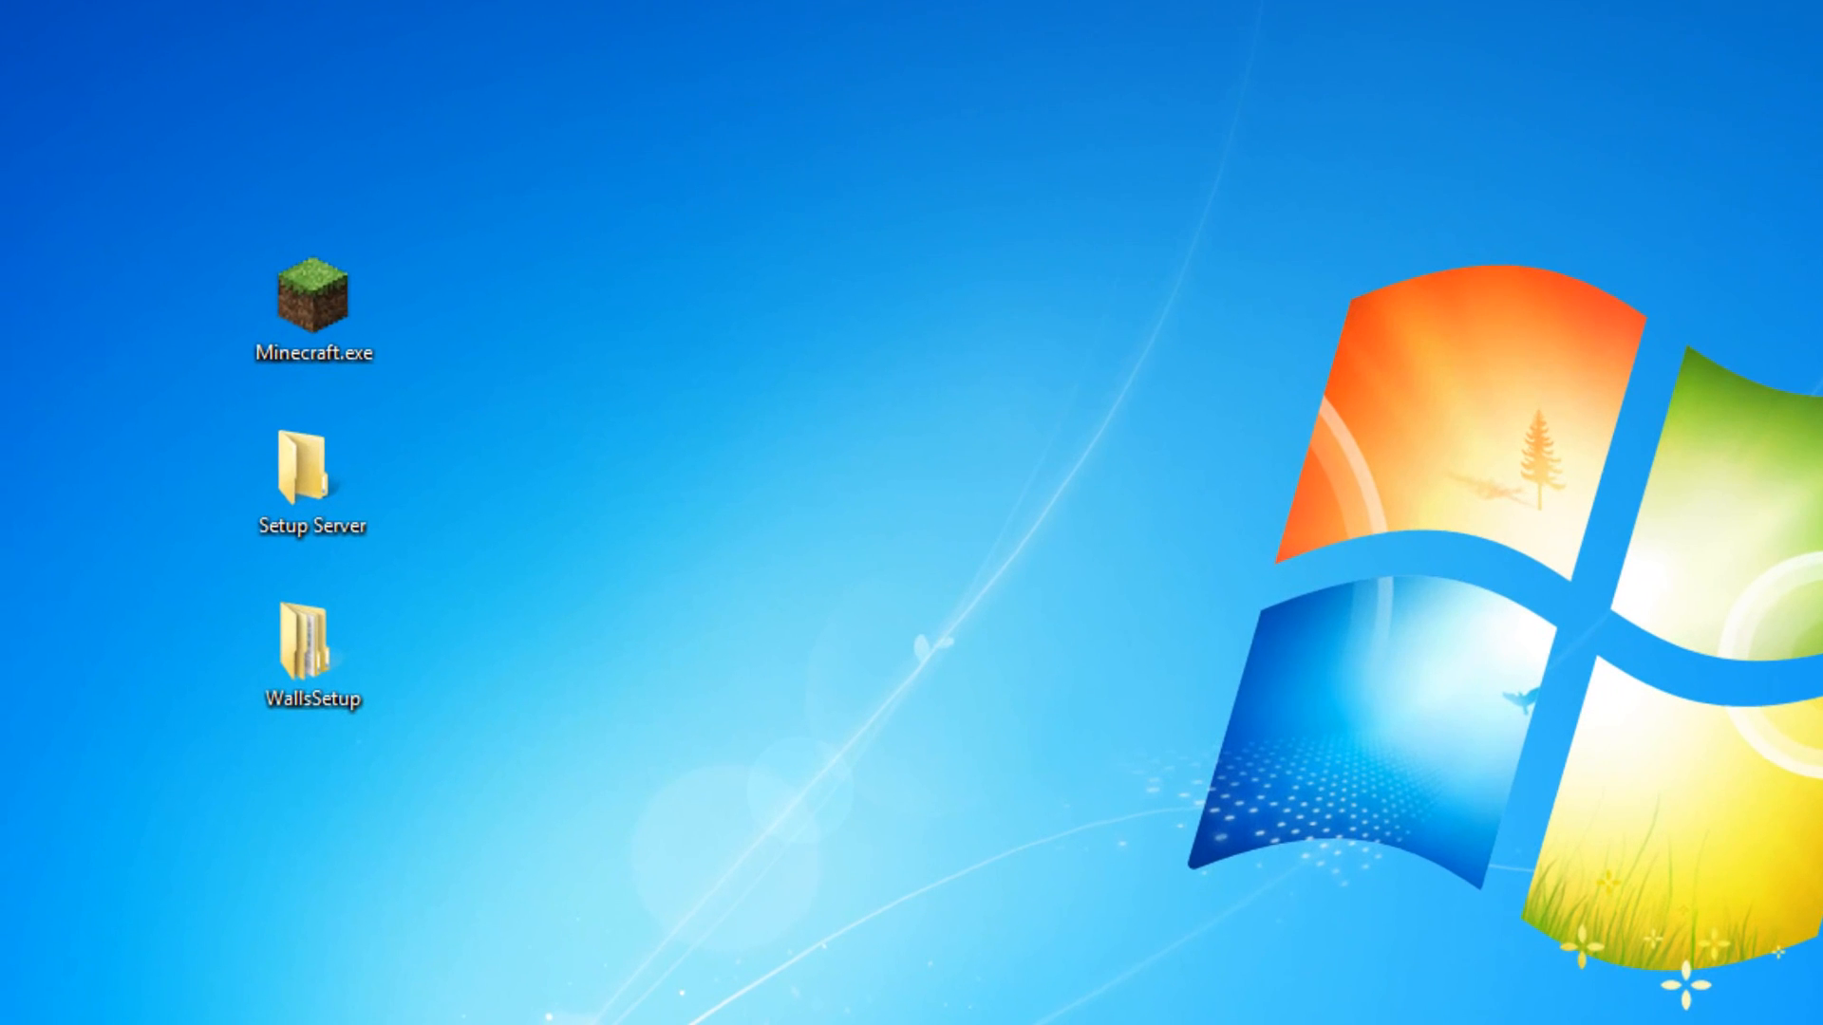
# Open the WallsSetup folder and preview Server.bat among its world folders and craftbukkit.jar
pyautogui.click(312, 649)
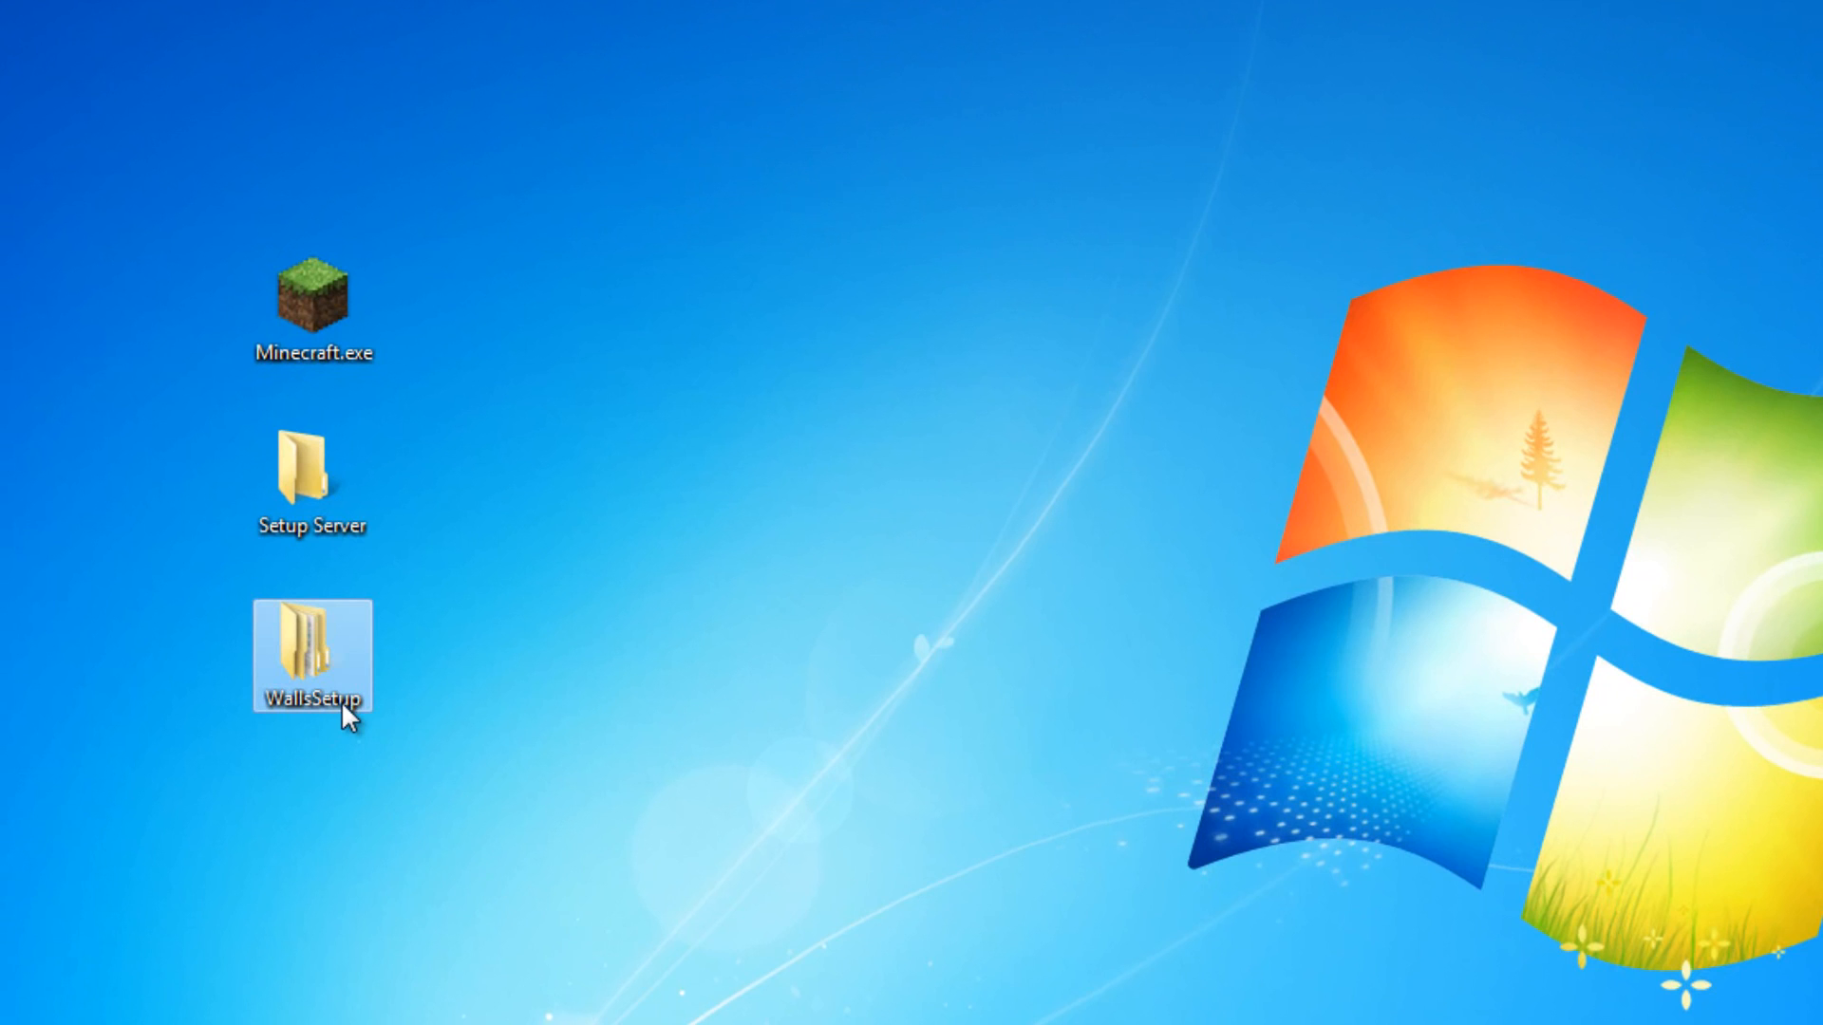
pyautogui.doubleClick(309, 651)
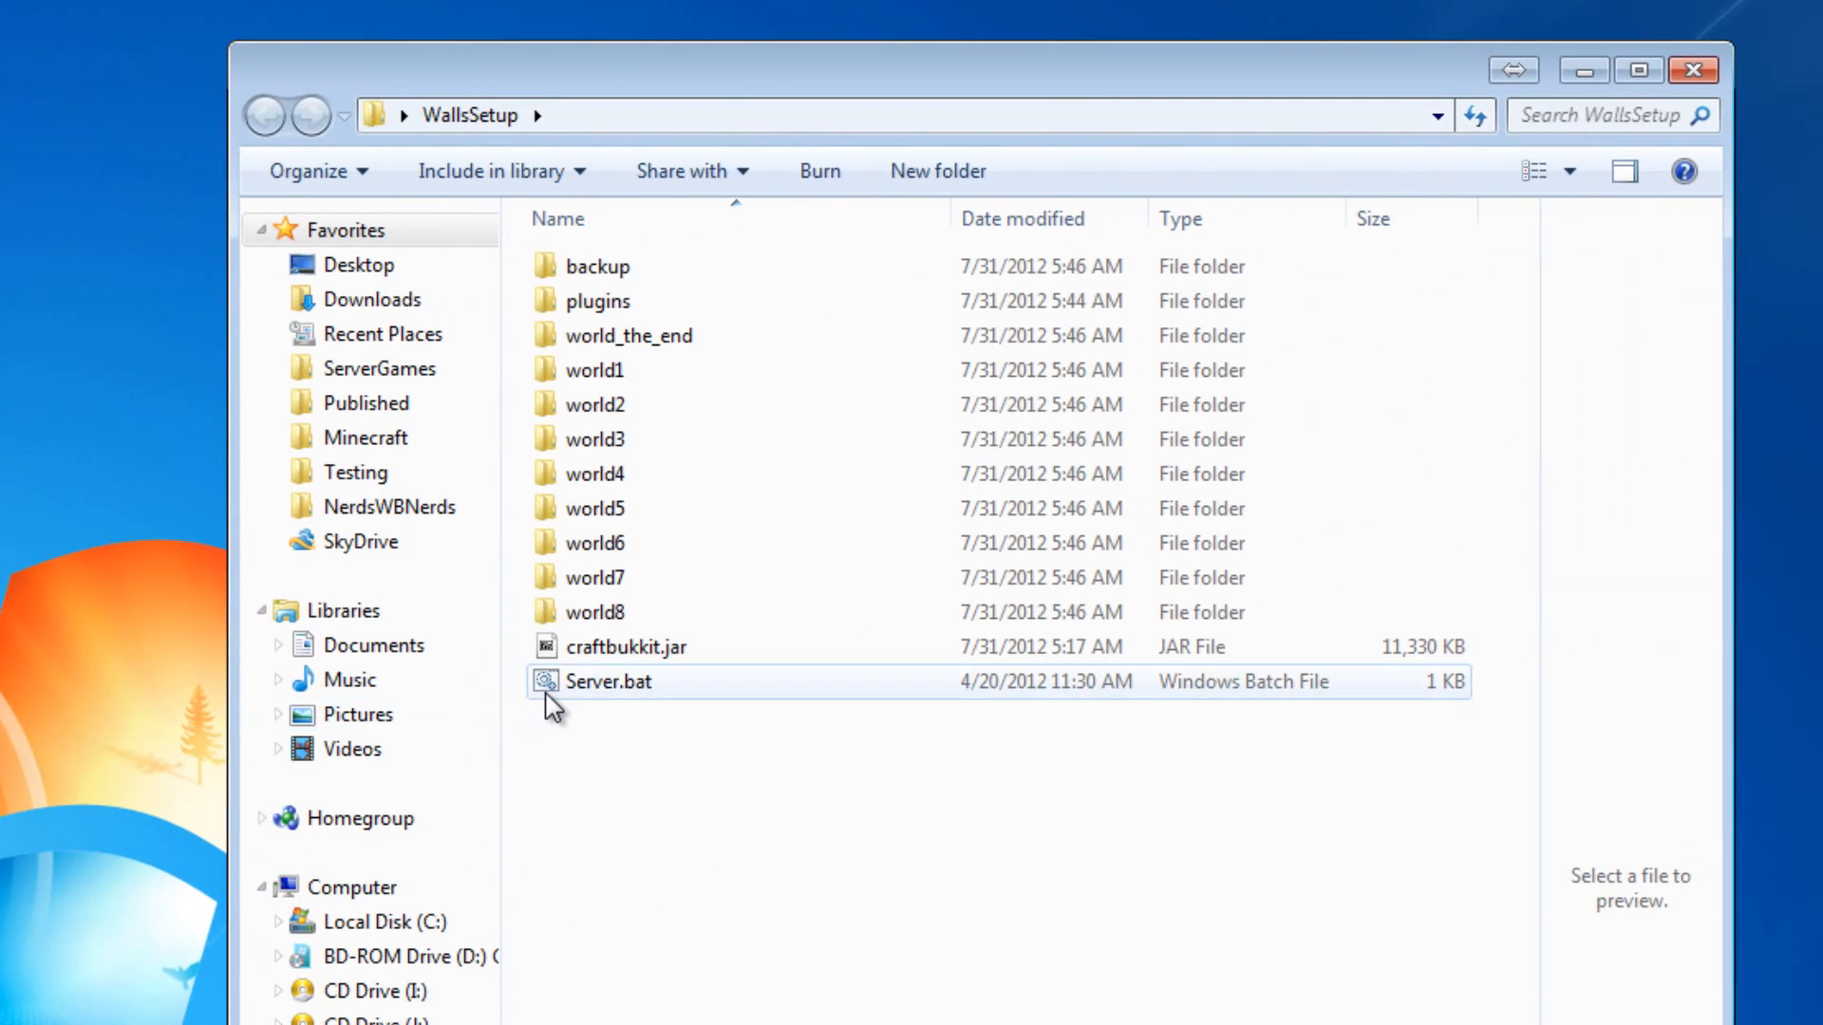
pyautogui.click(608, 681)
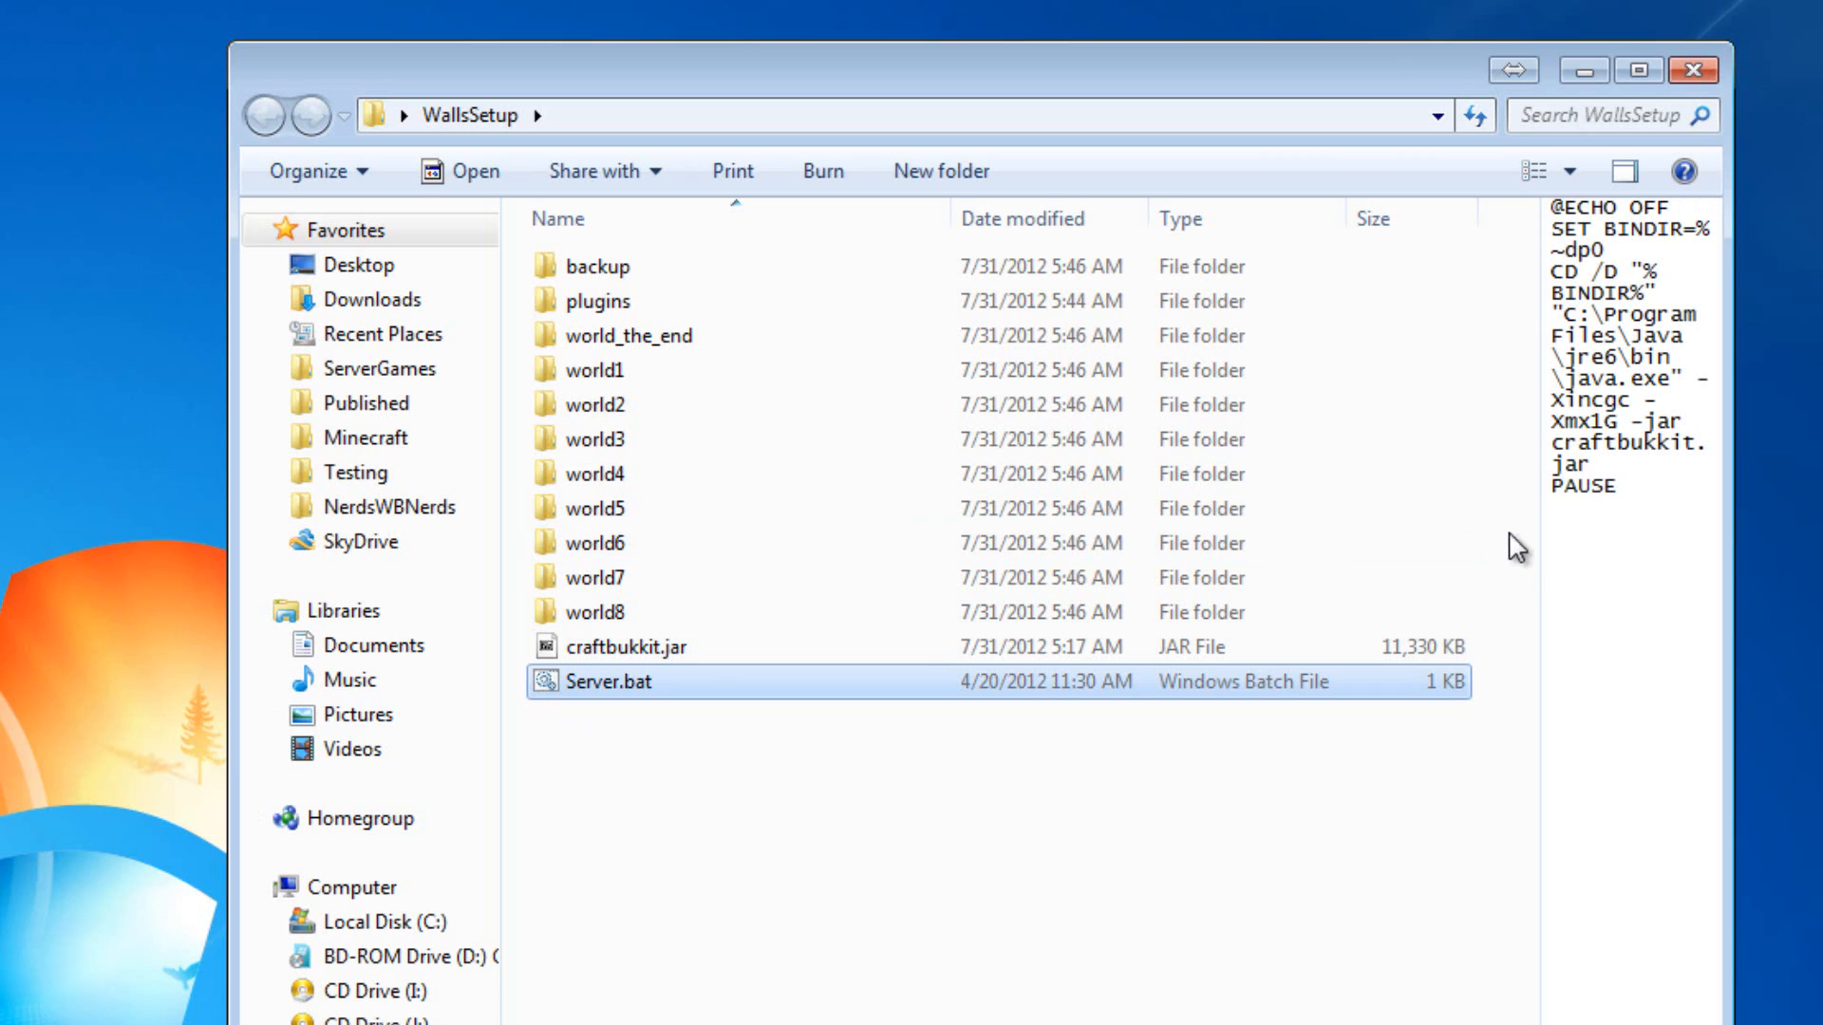
pyautogui.moveTo(1468, 814)
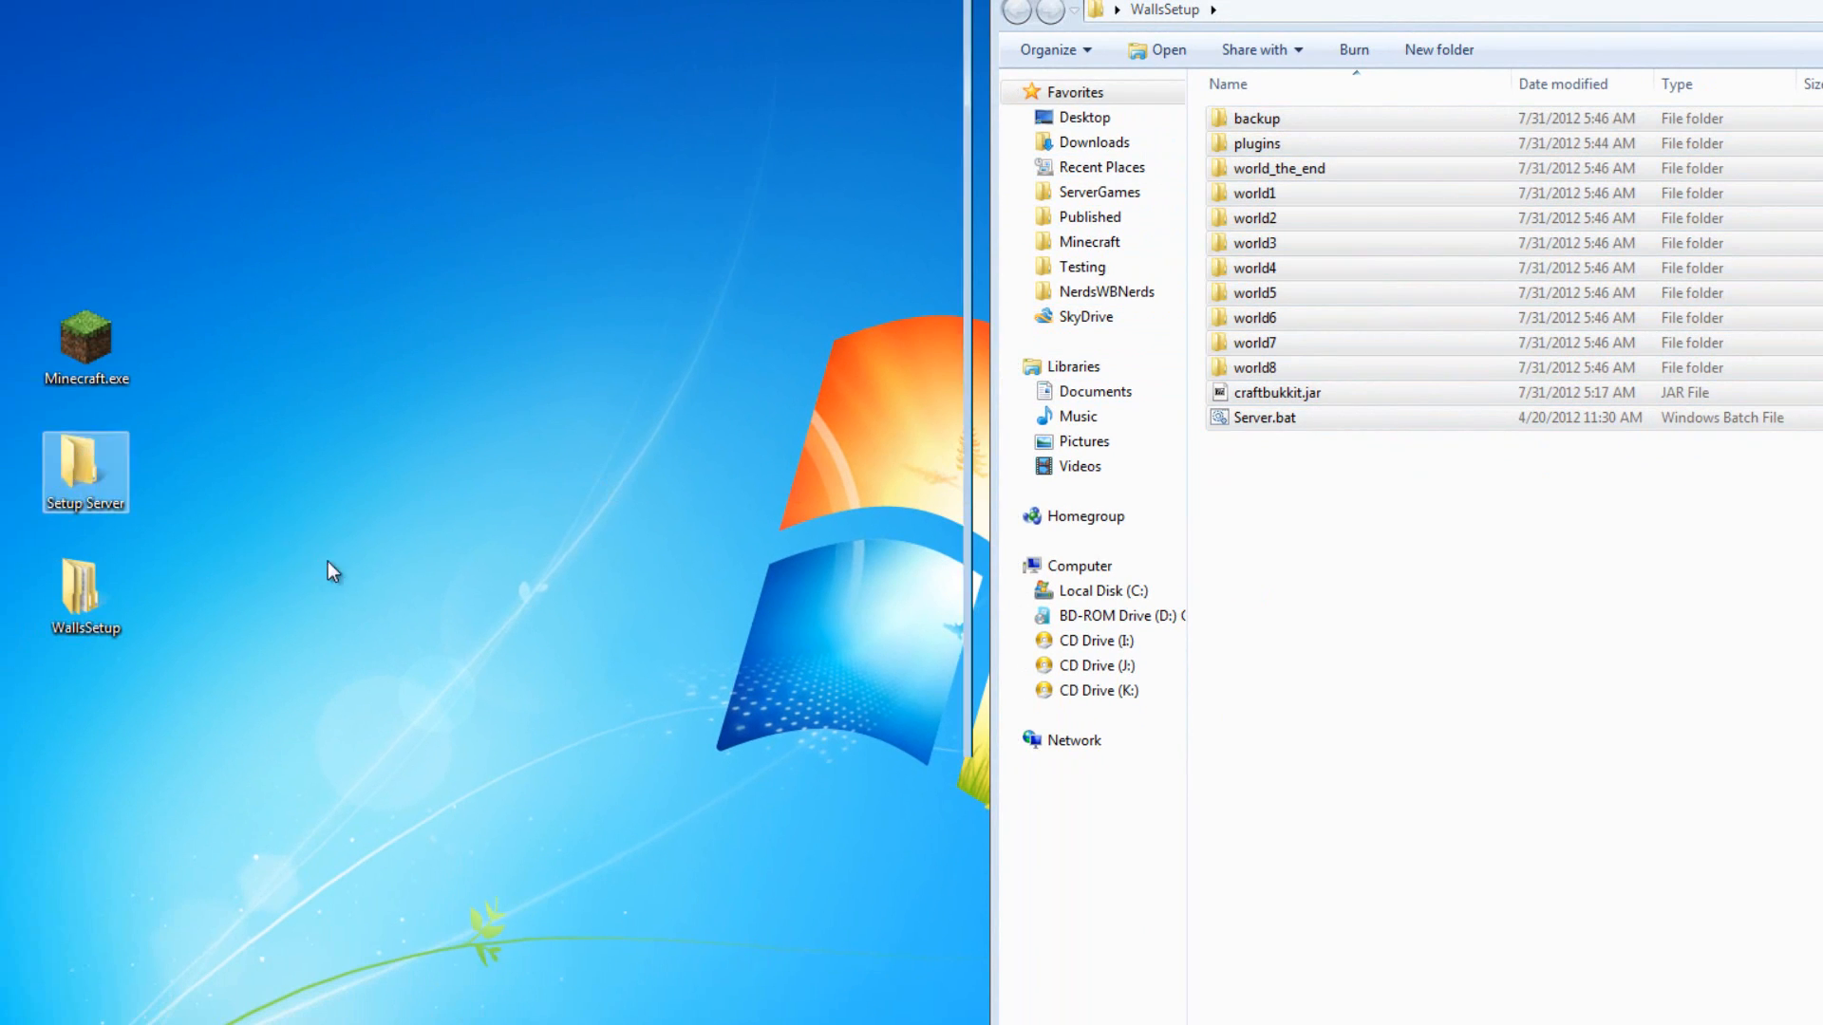
# Open Setup Server with the pasted files and check the world1 through world8 folders
pyautogui.doubleClick(85, 473)
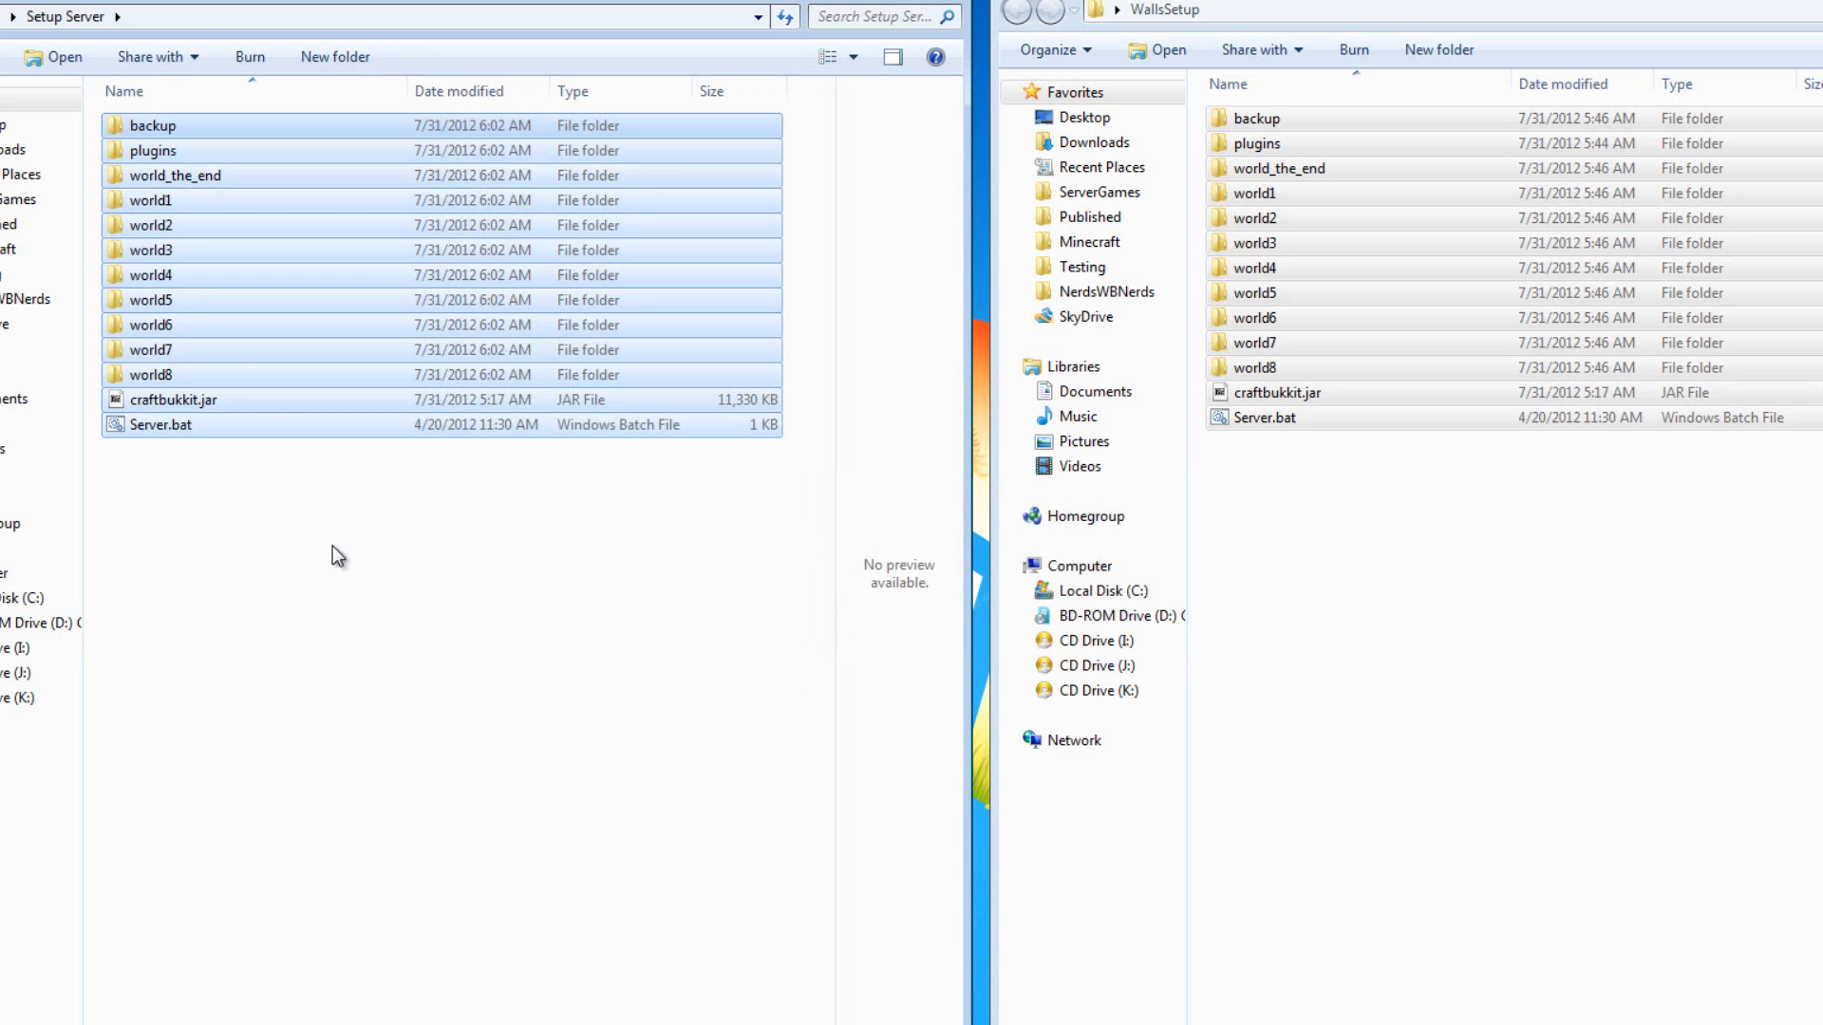
pyautogui.click(151, 125)
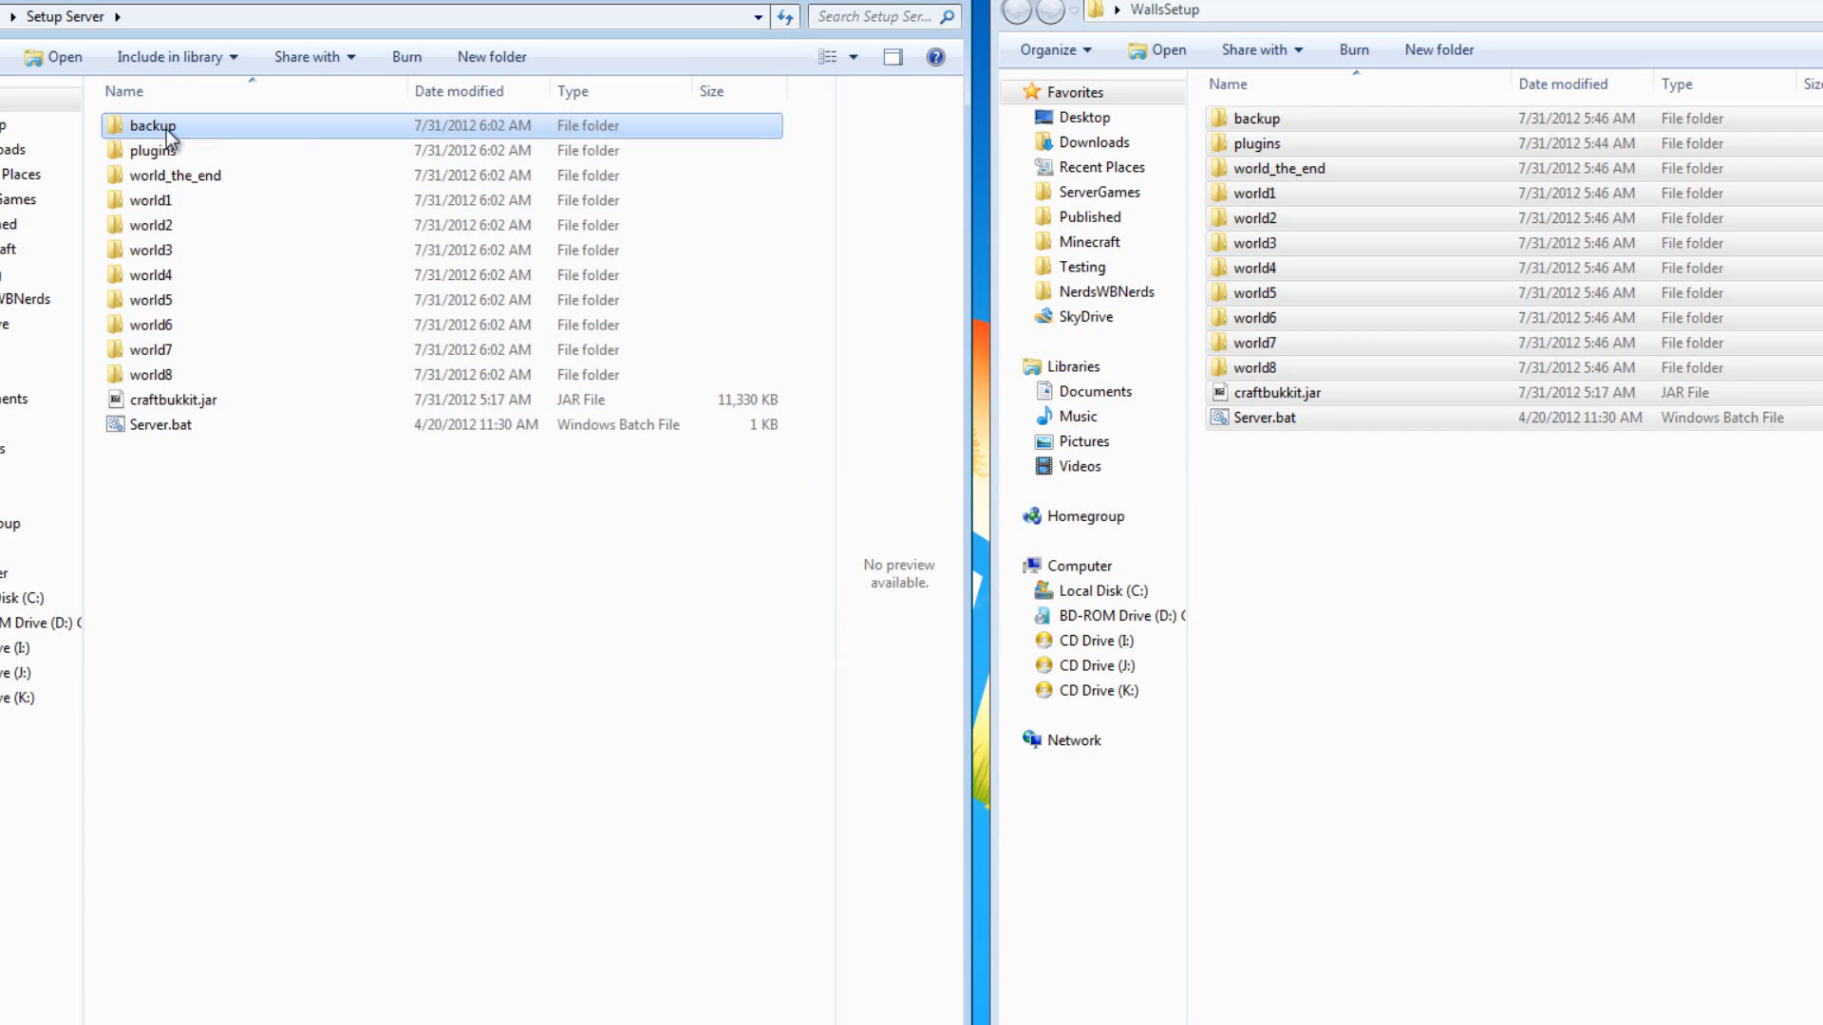
pyautogui.moveTo(152, 150)
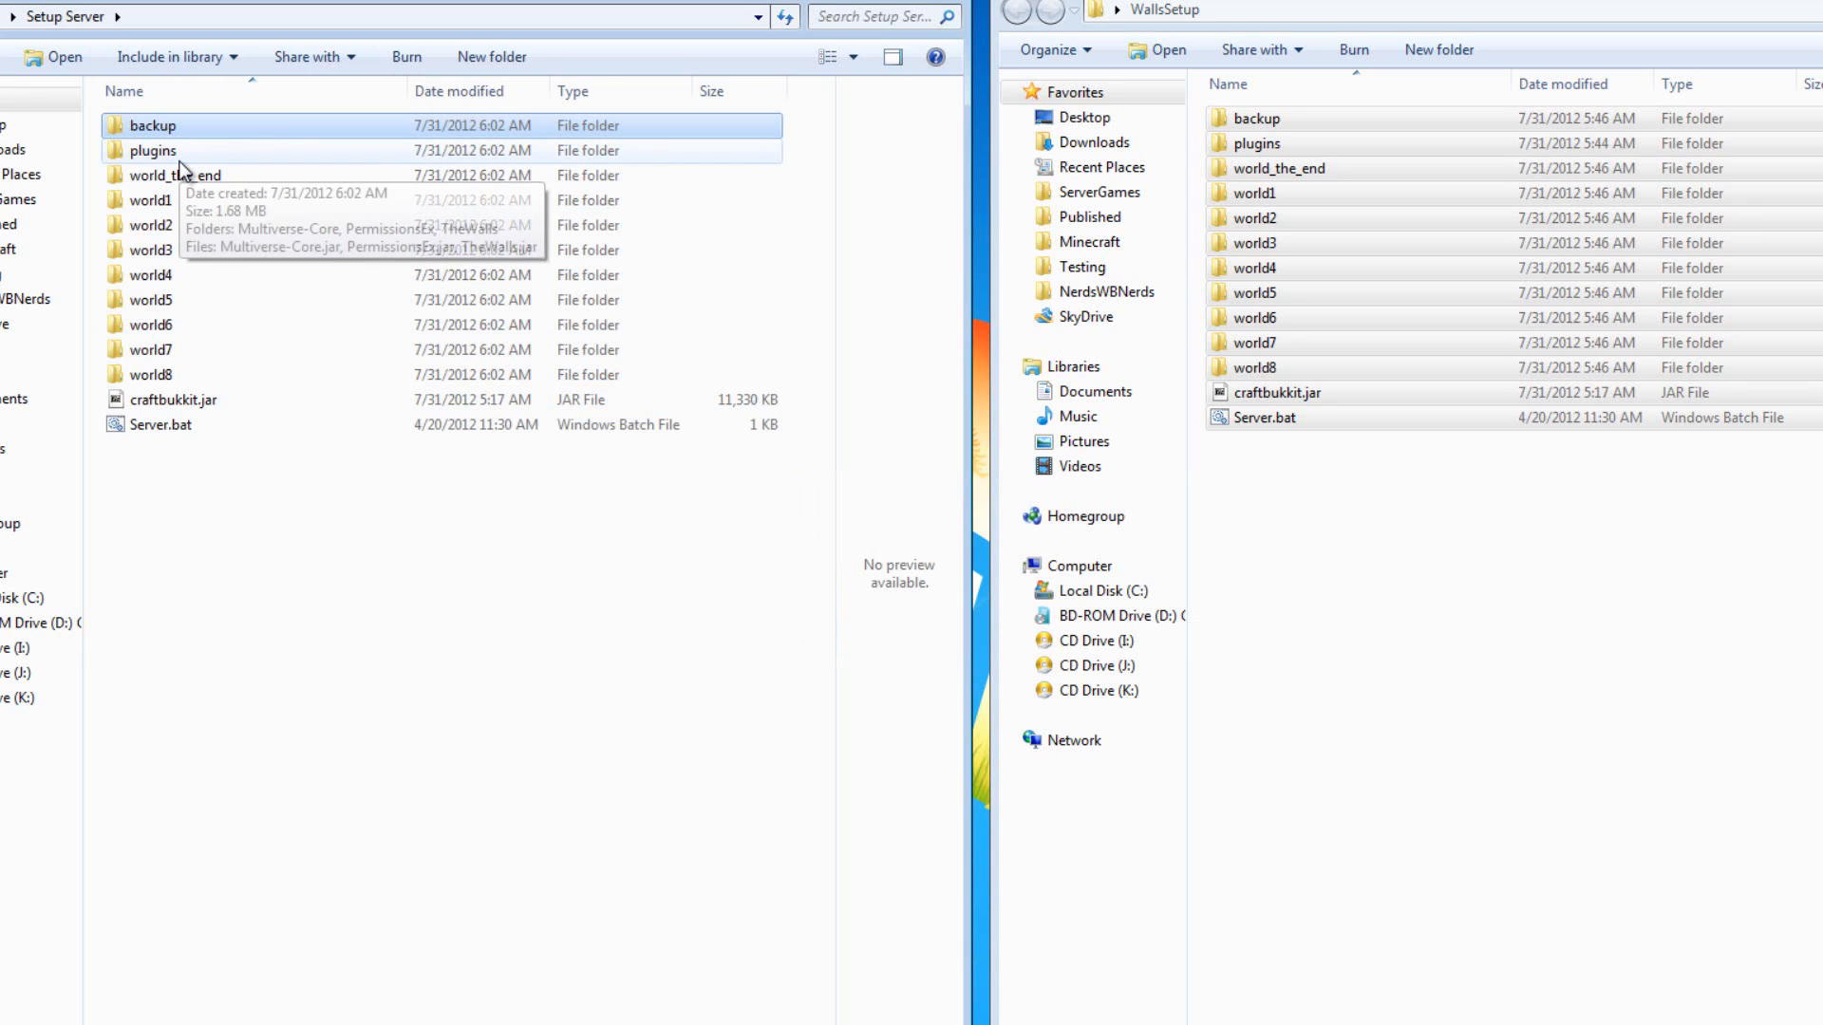
pyautogui.click(148, 200)
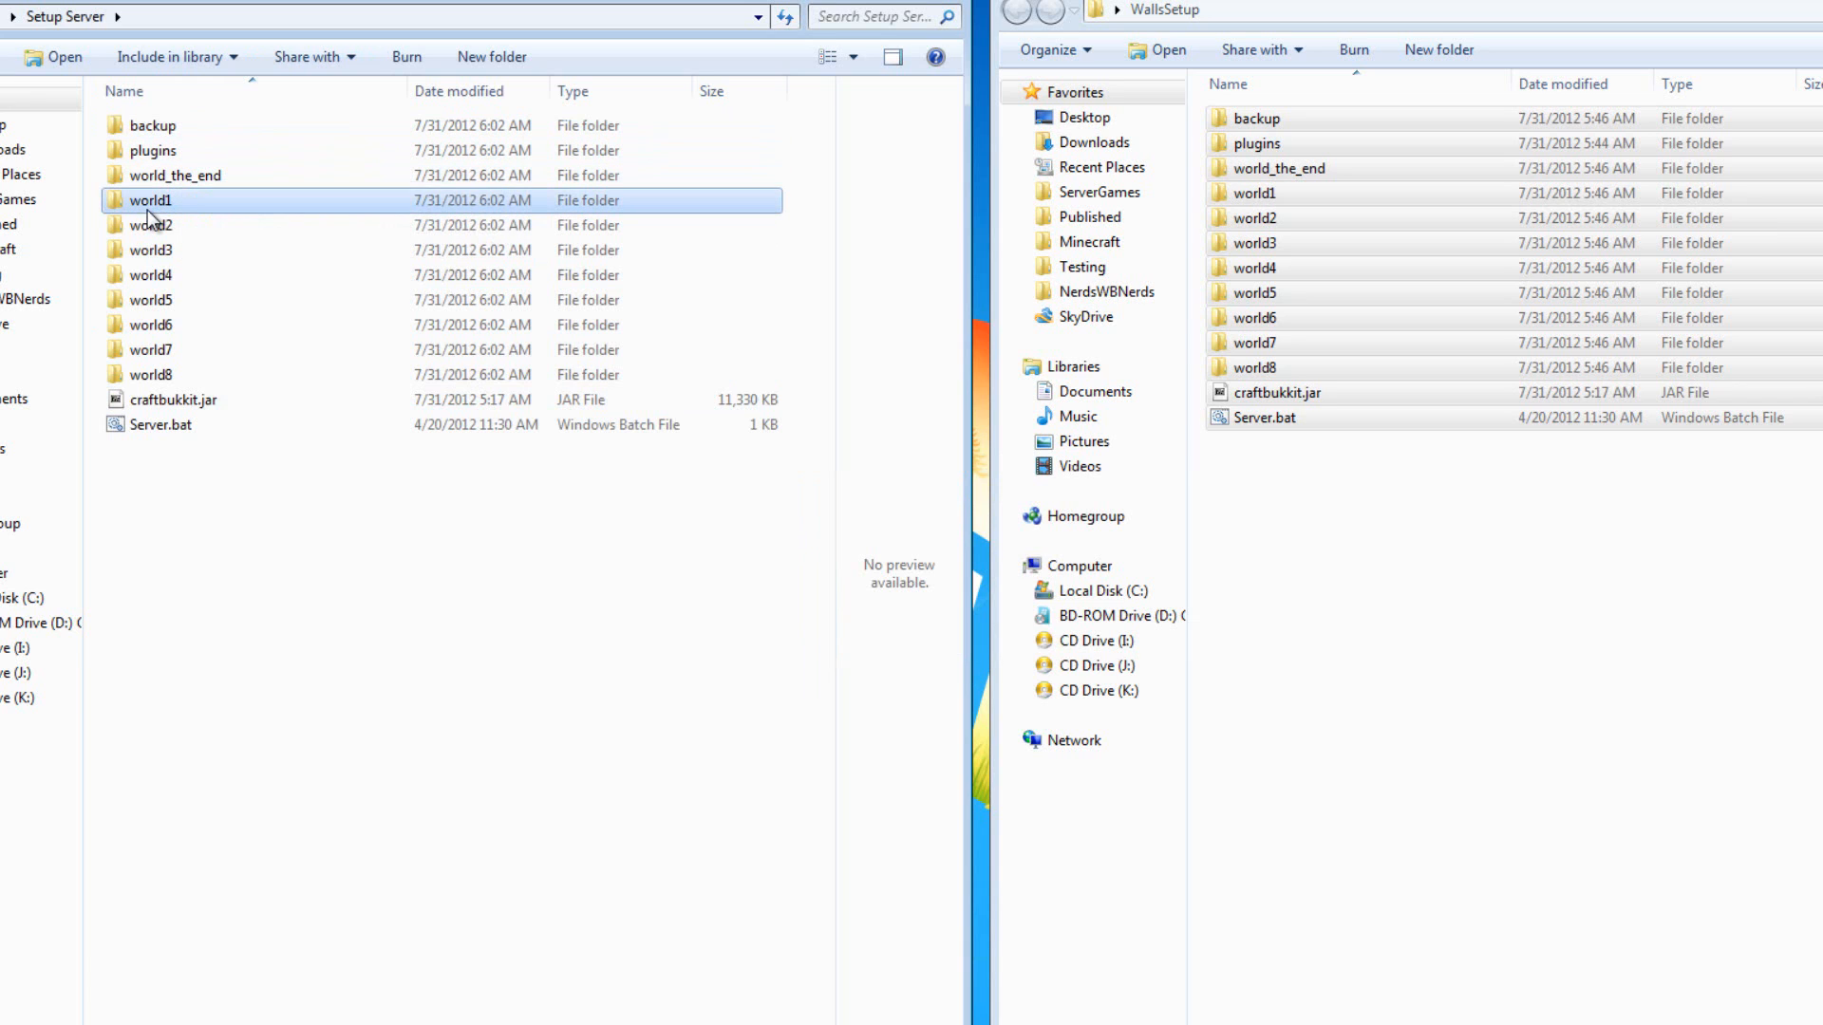
pyautogui.click(148, 374)
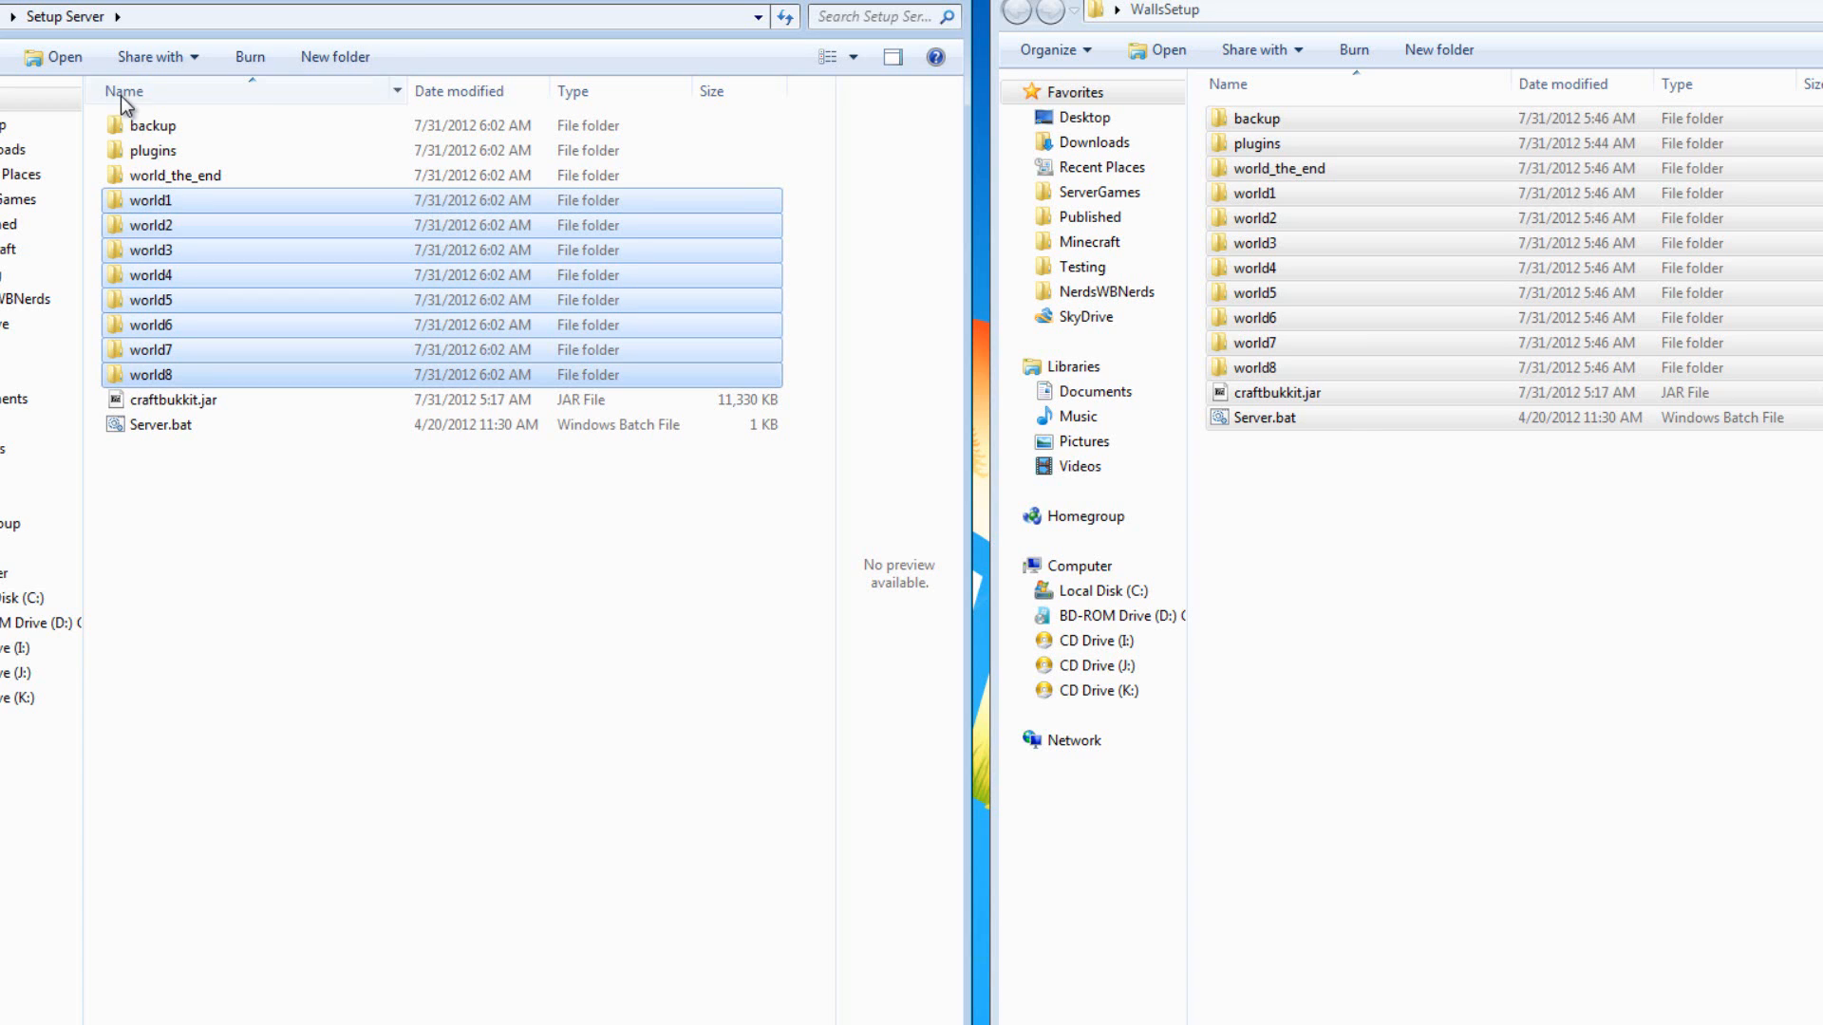
pyautogui.click(152, 125)
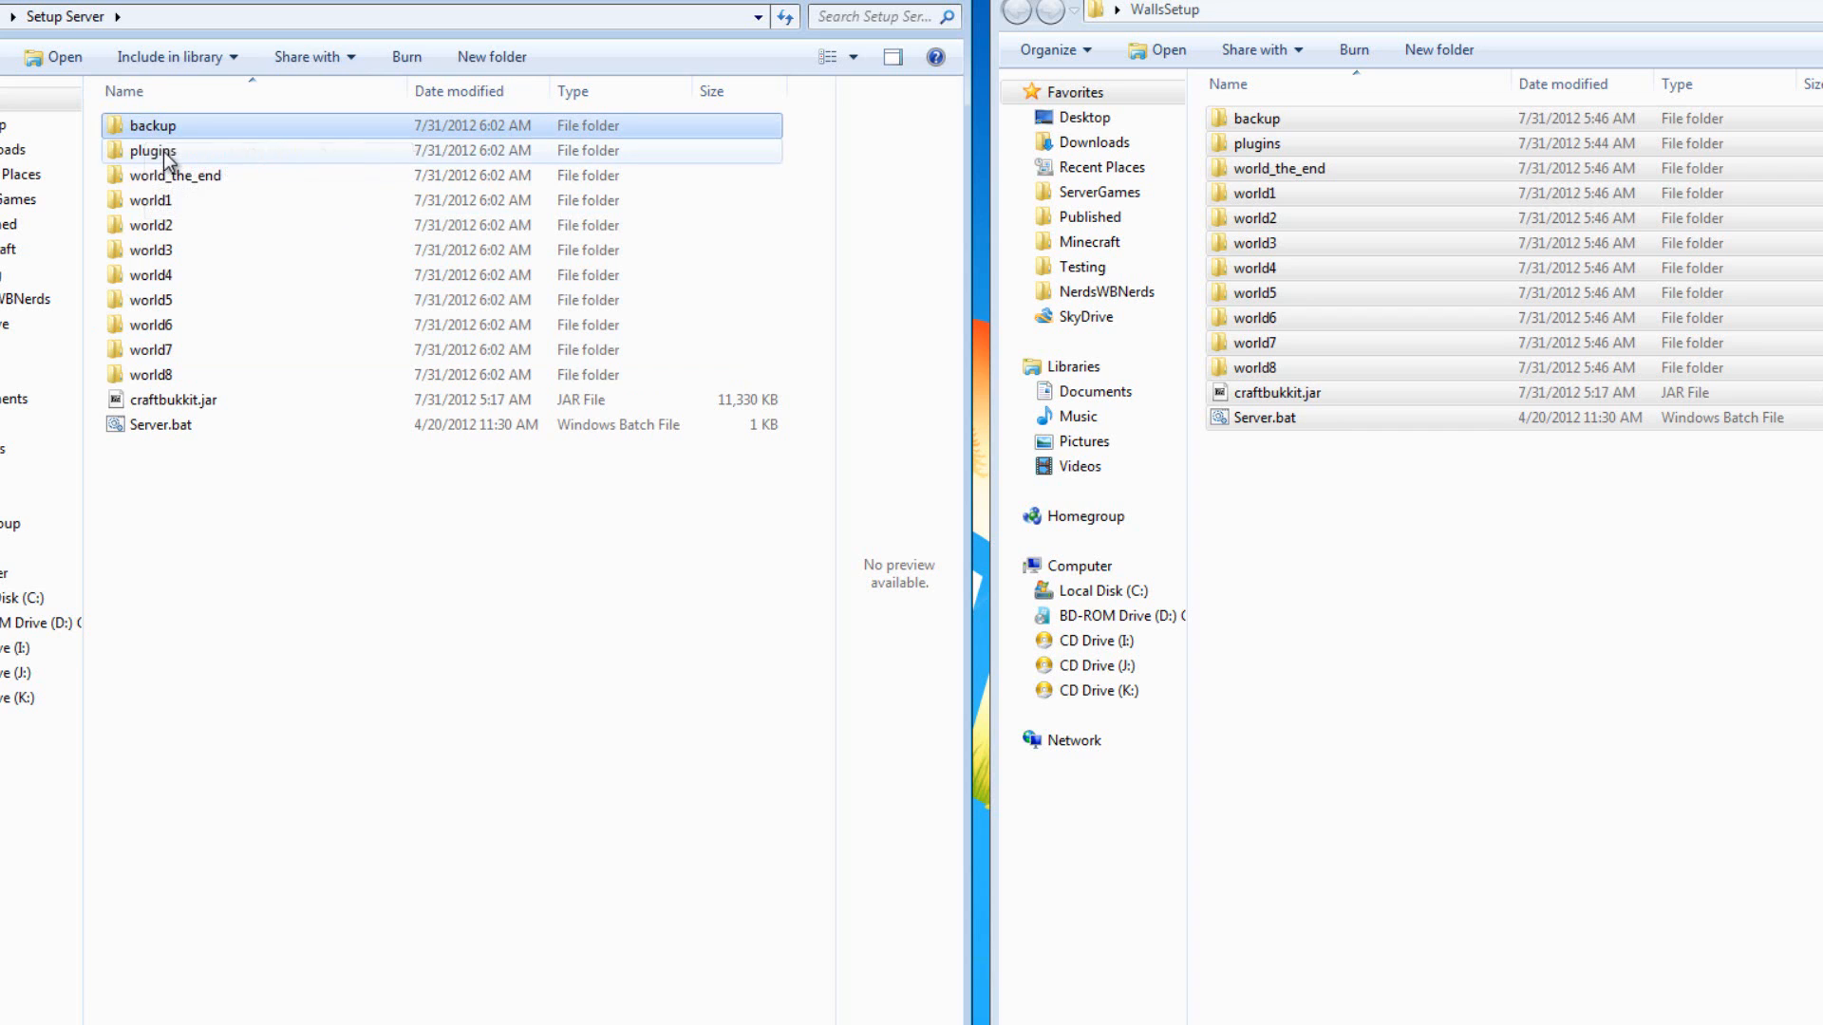
# Open permissions.yml from the plugins > PermissionsEx folder for editing
pyautogui.doubleClick(148, 150)
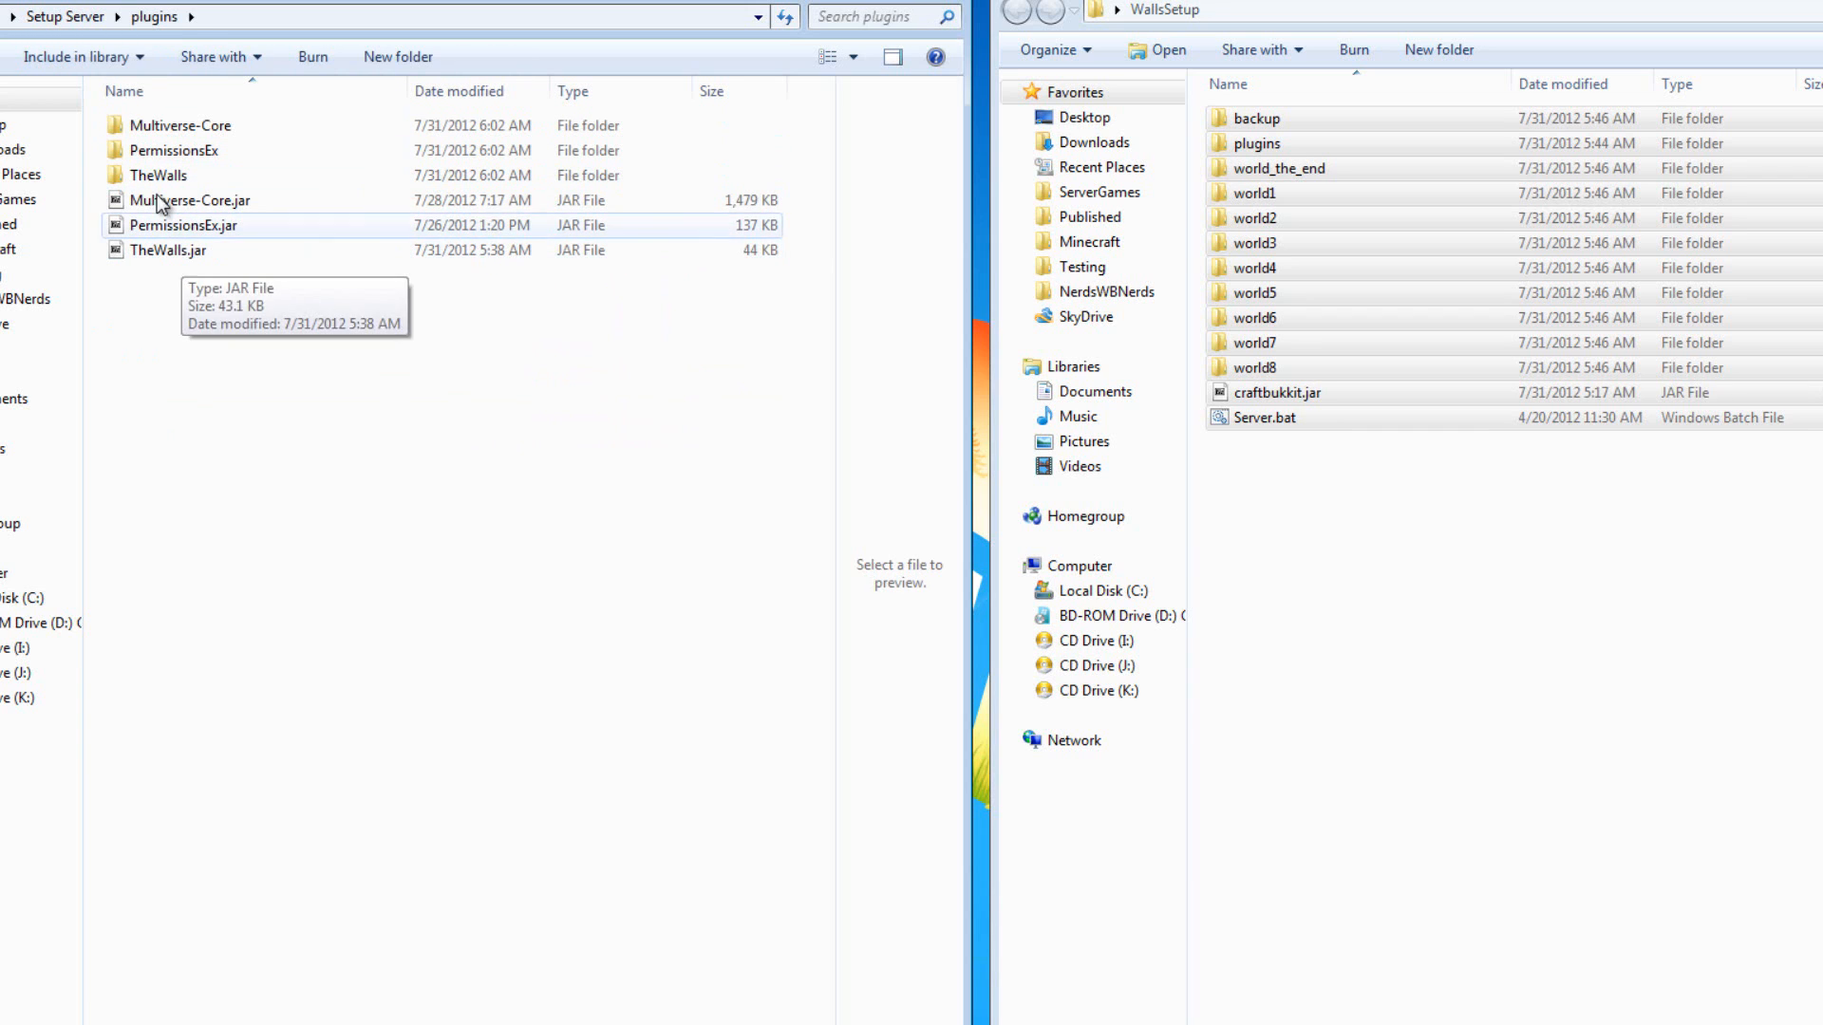
pyautogui.doubleClick(174, 150)
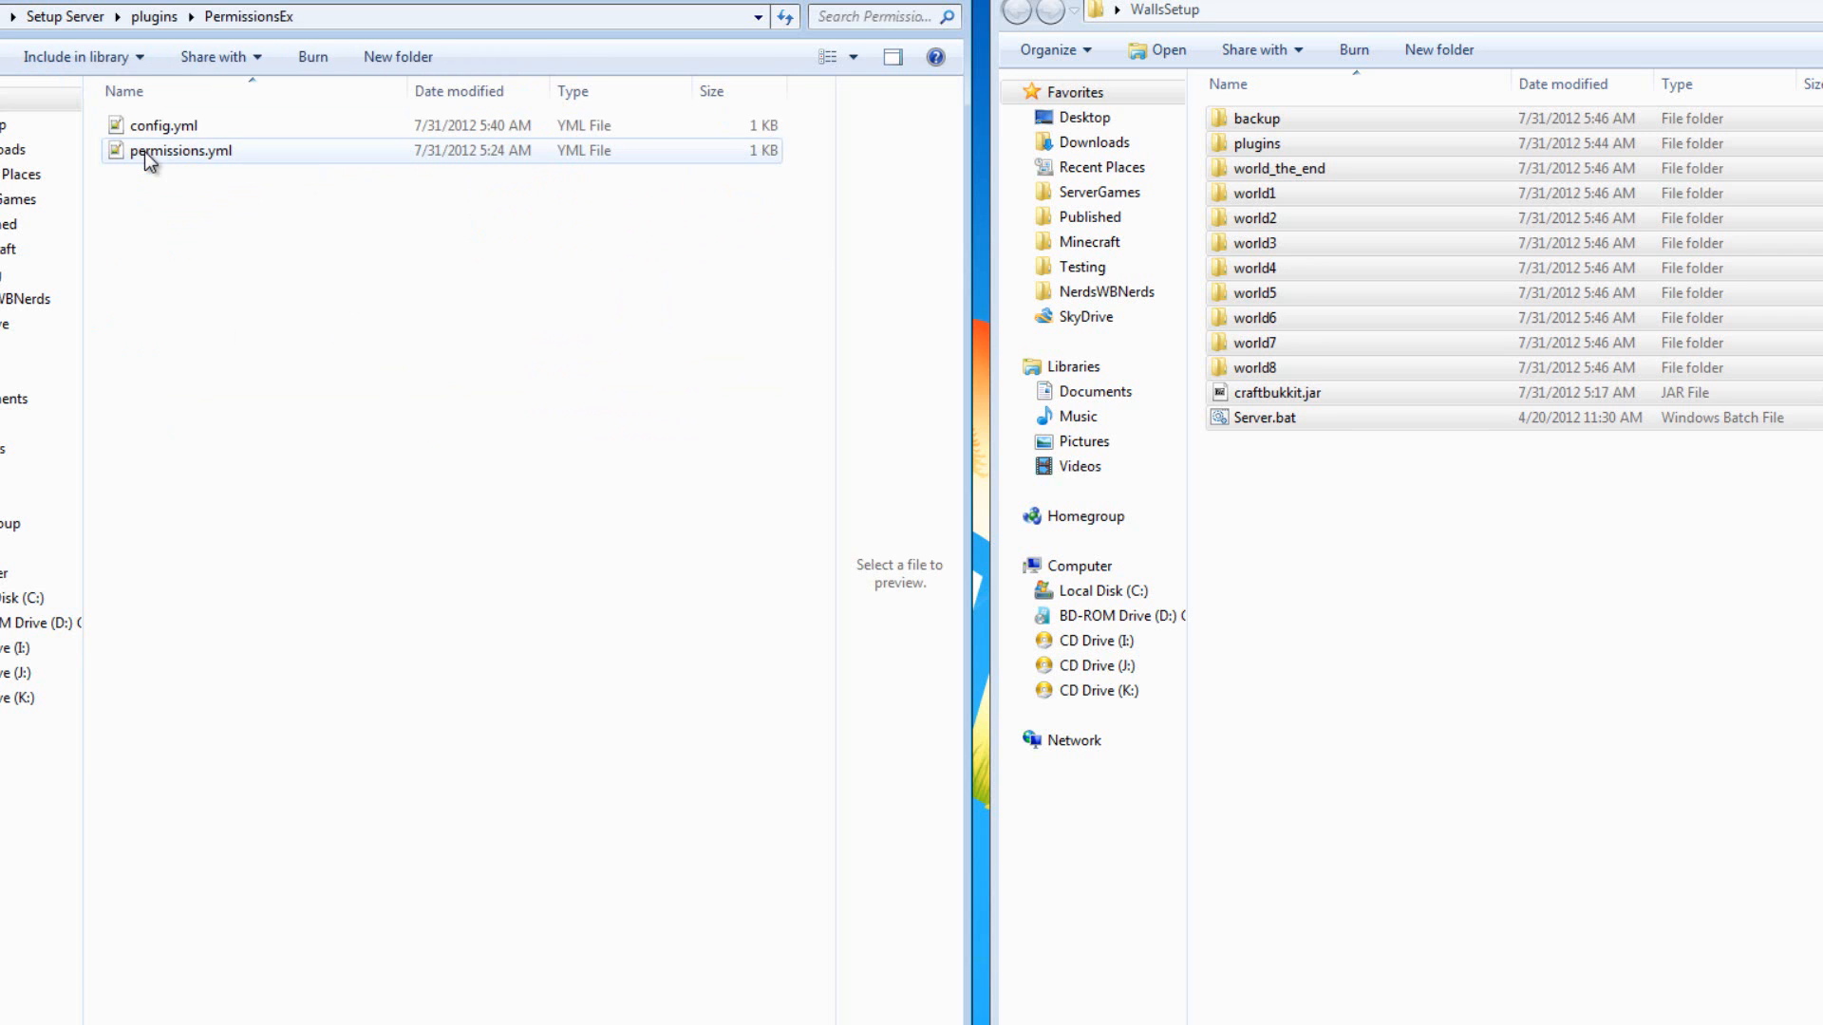
pyautogui.doubleClick(182, 150)
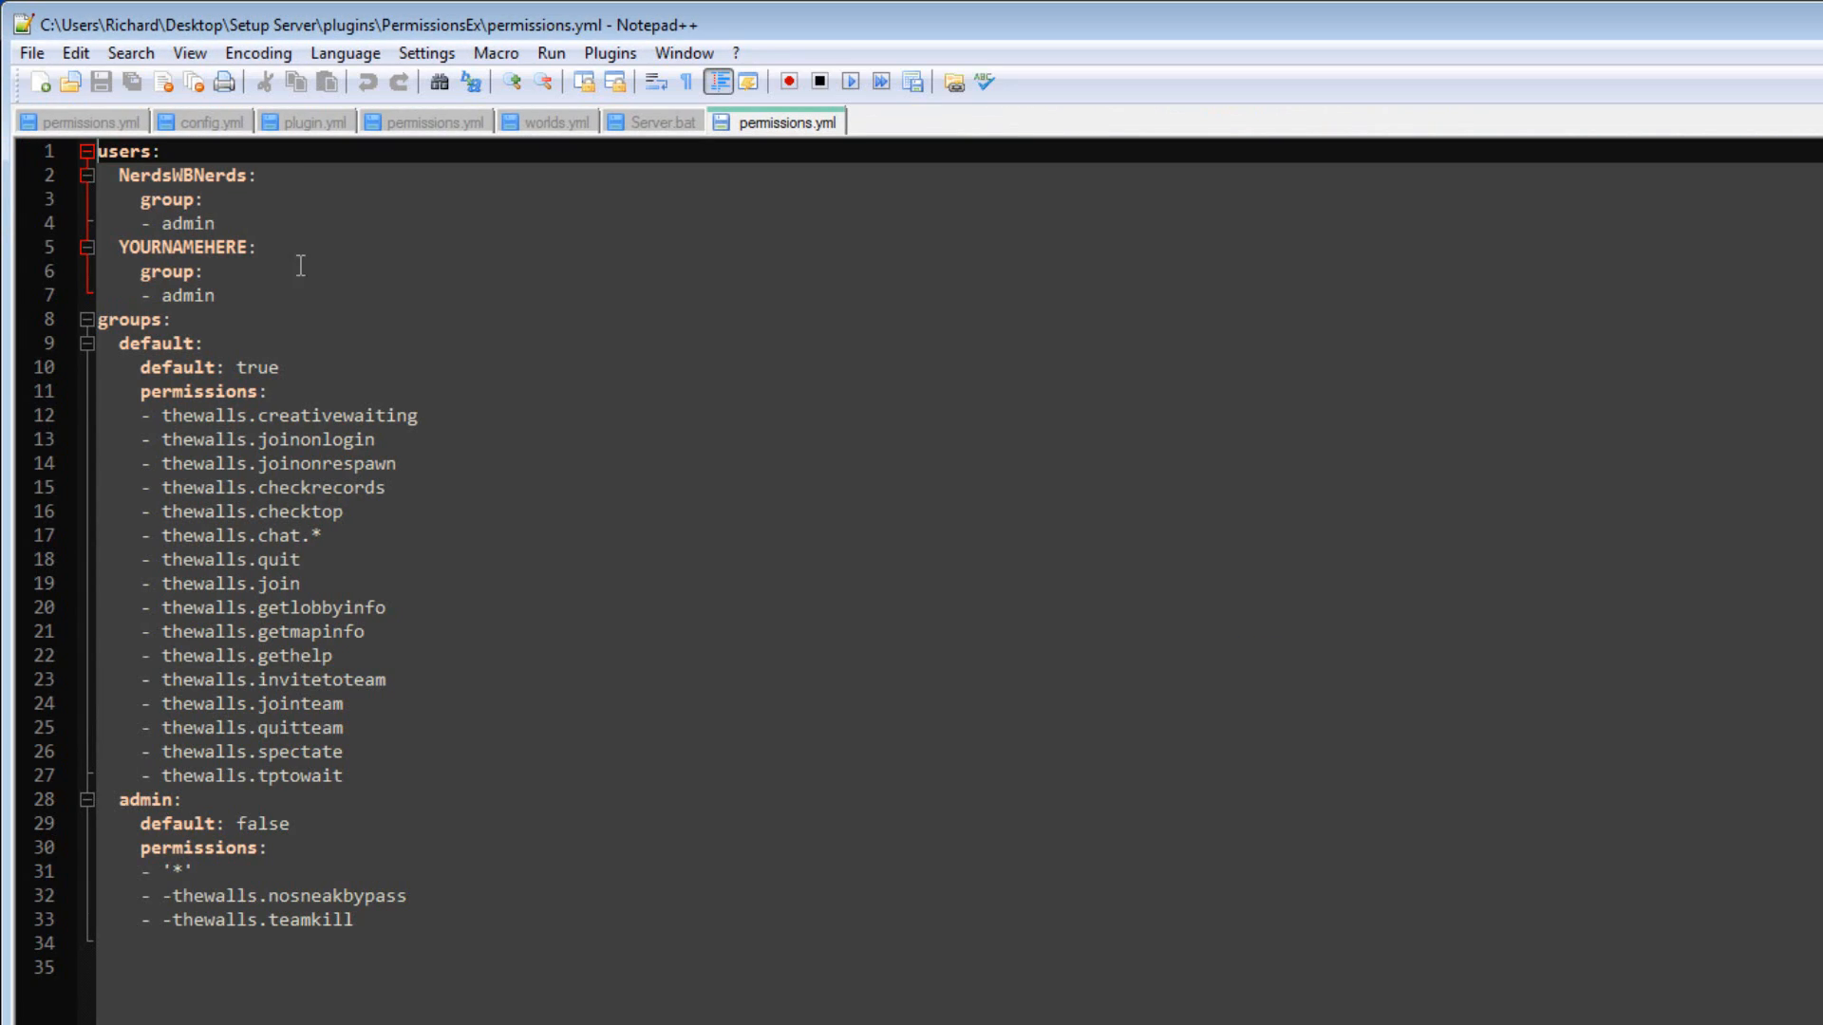
# Review the default group's TheWalls permissions, highlighting the spectate entry
pyautogui.click(146, 247)
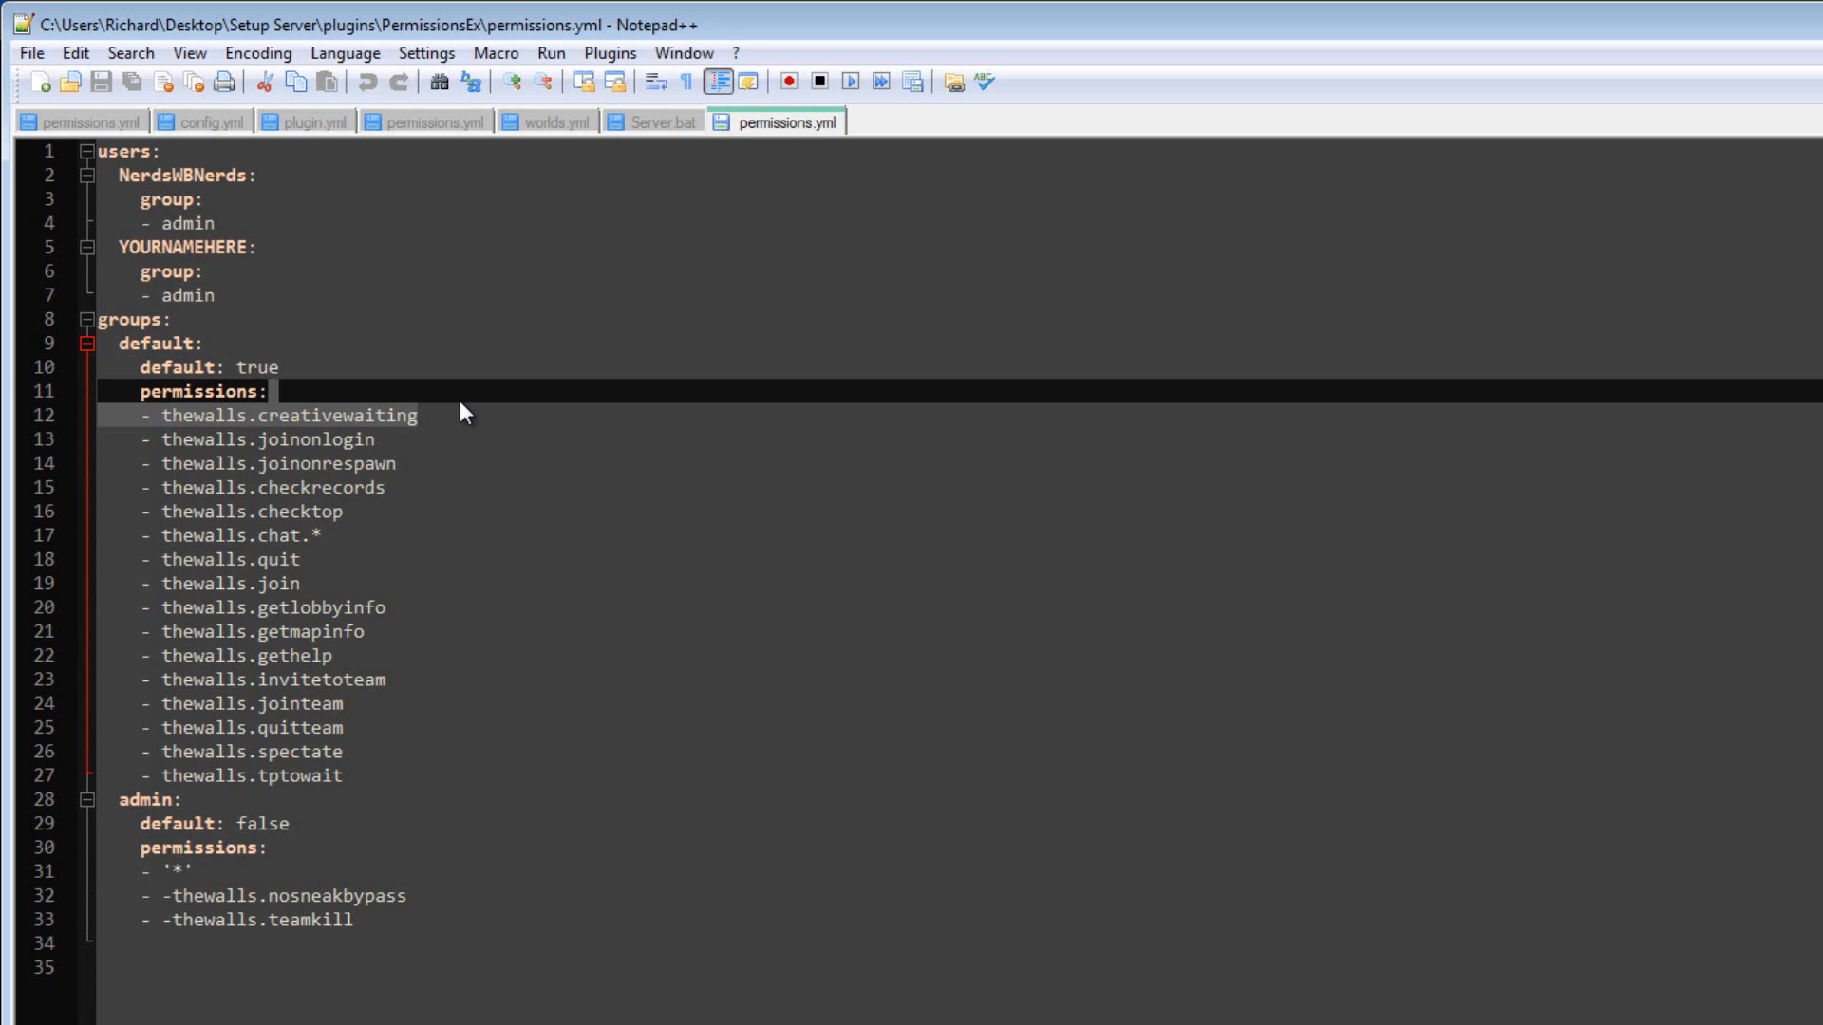
pyautogui.moveTo(457, 427)
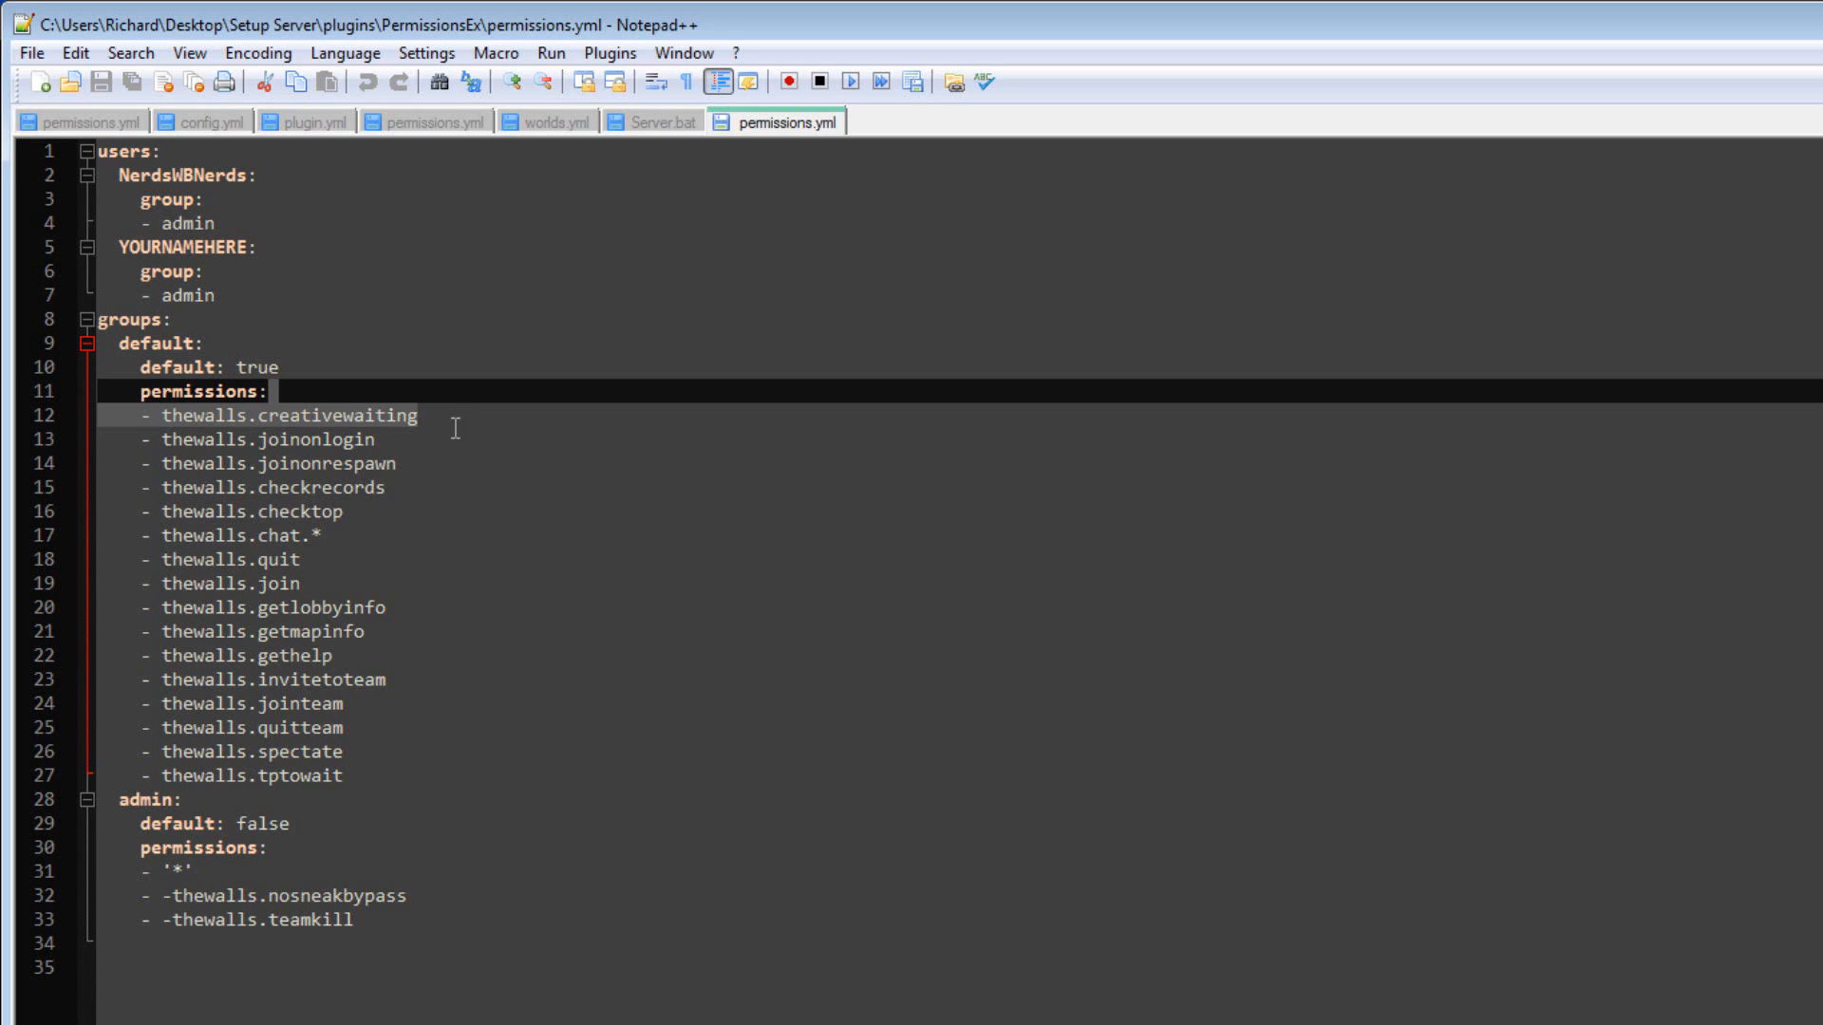
pyautogui.doubleClick(304, 752)
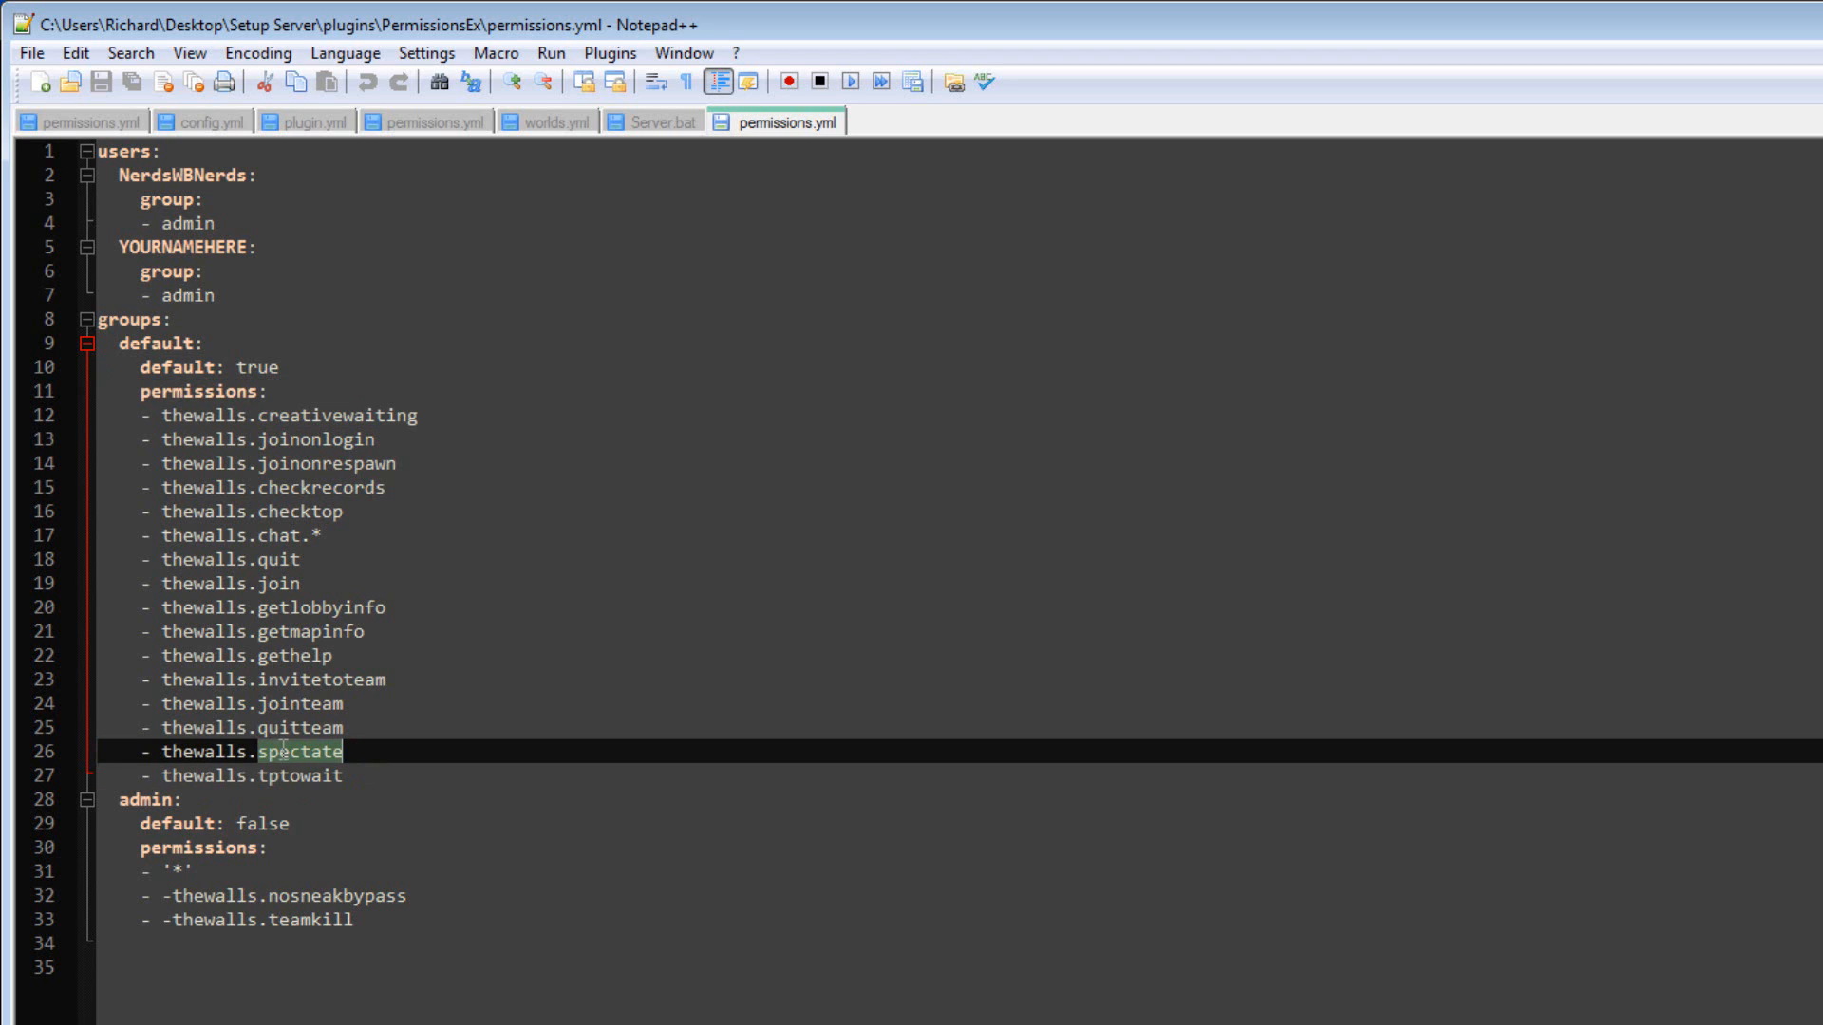
pyautogui.moveTo(287, 759)
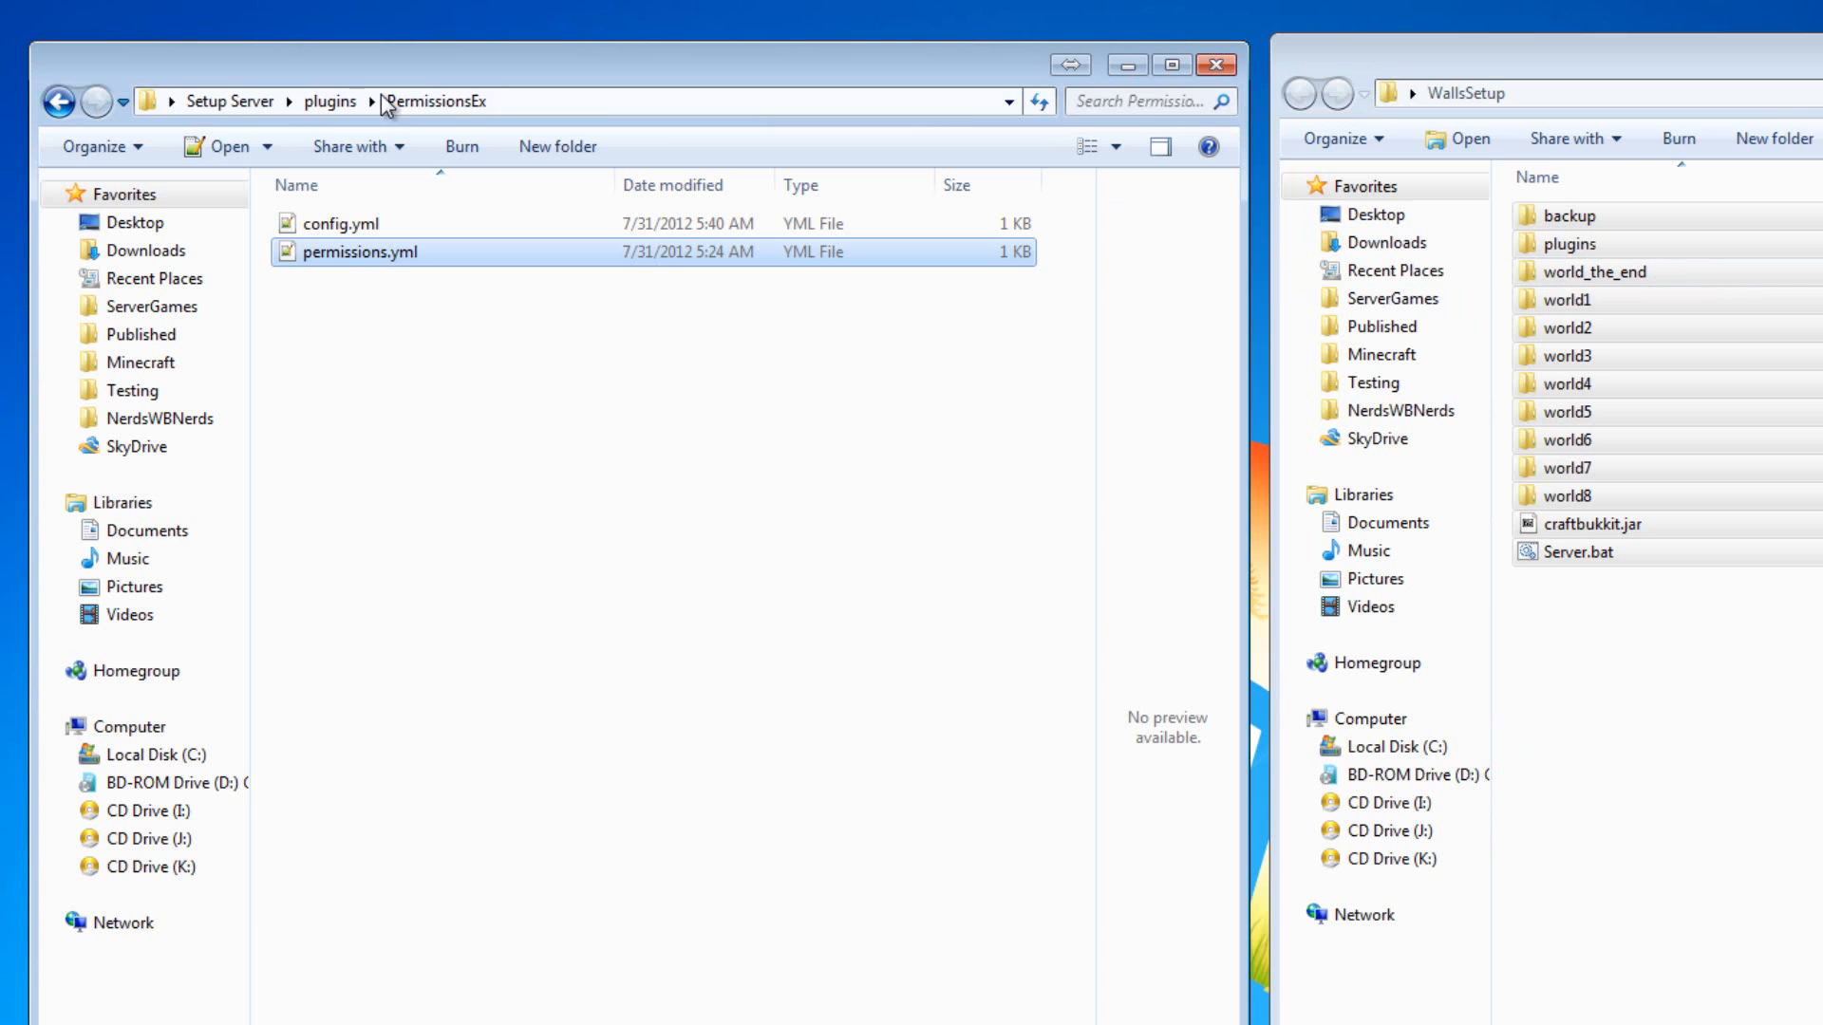
# Return to Setup Server and launch Server.bat to start the Walls server
pyautogui.click(229, 101)
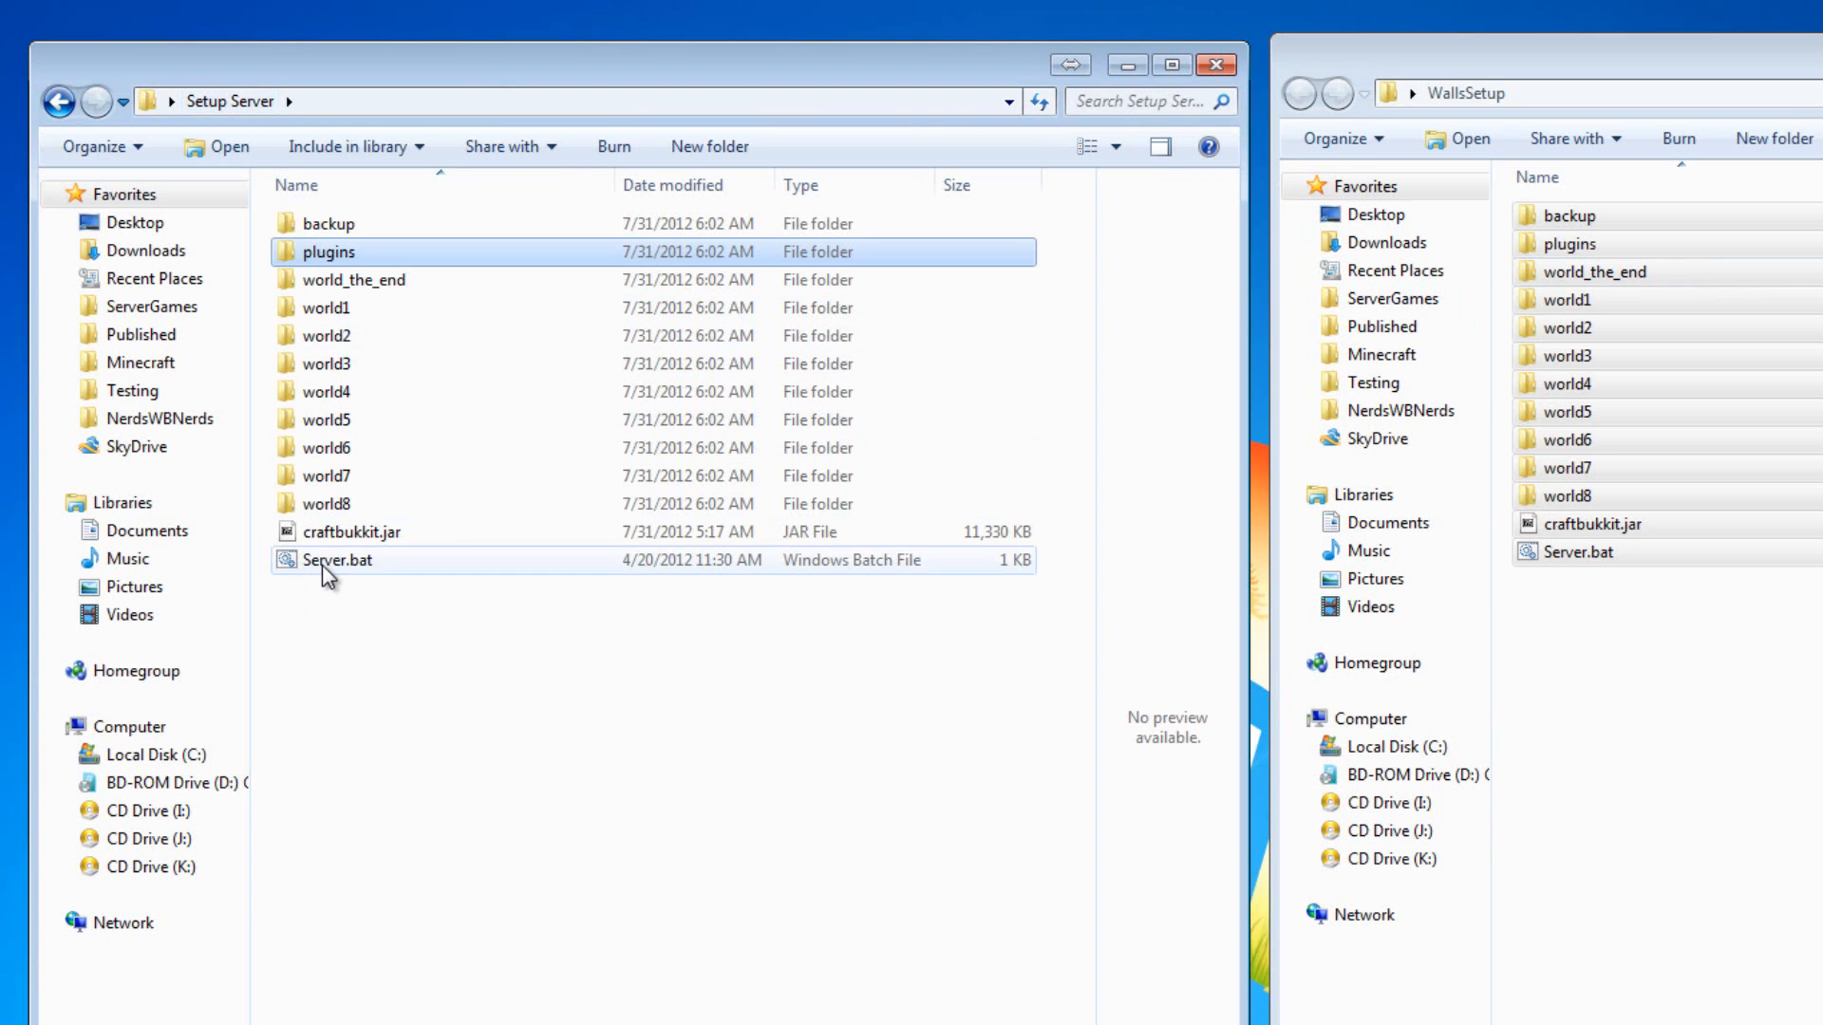
pyautogui.doubleClick(338, 558)
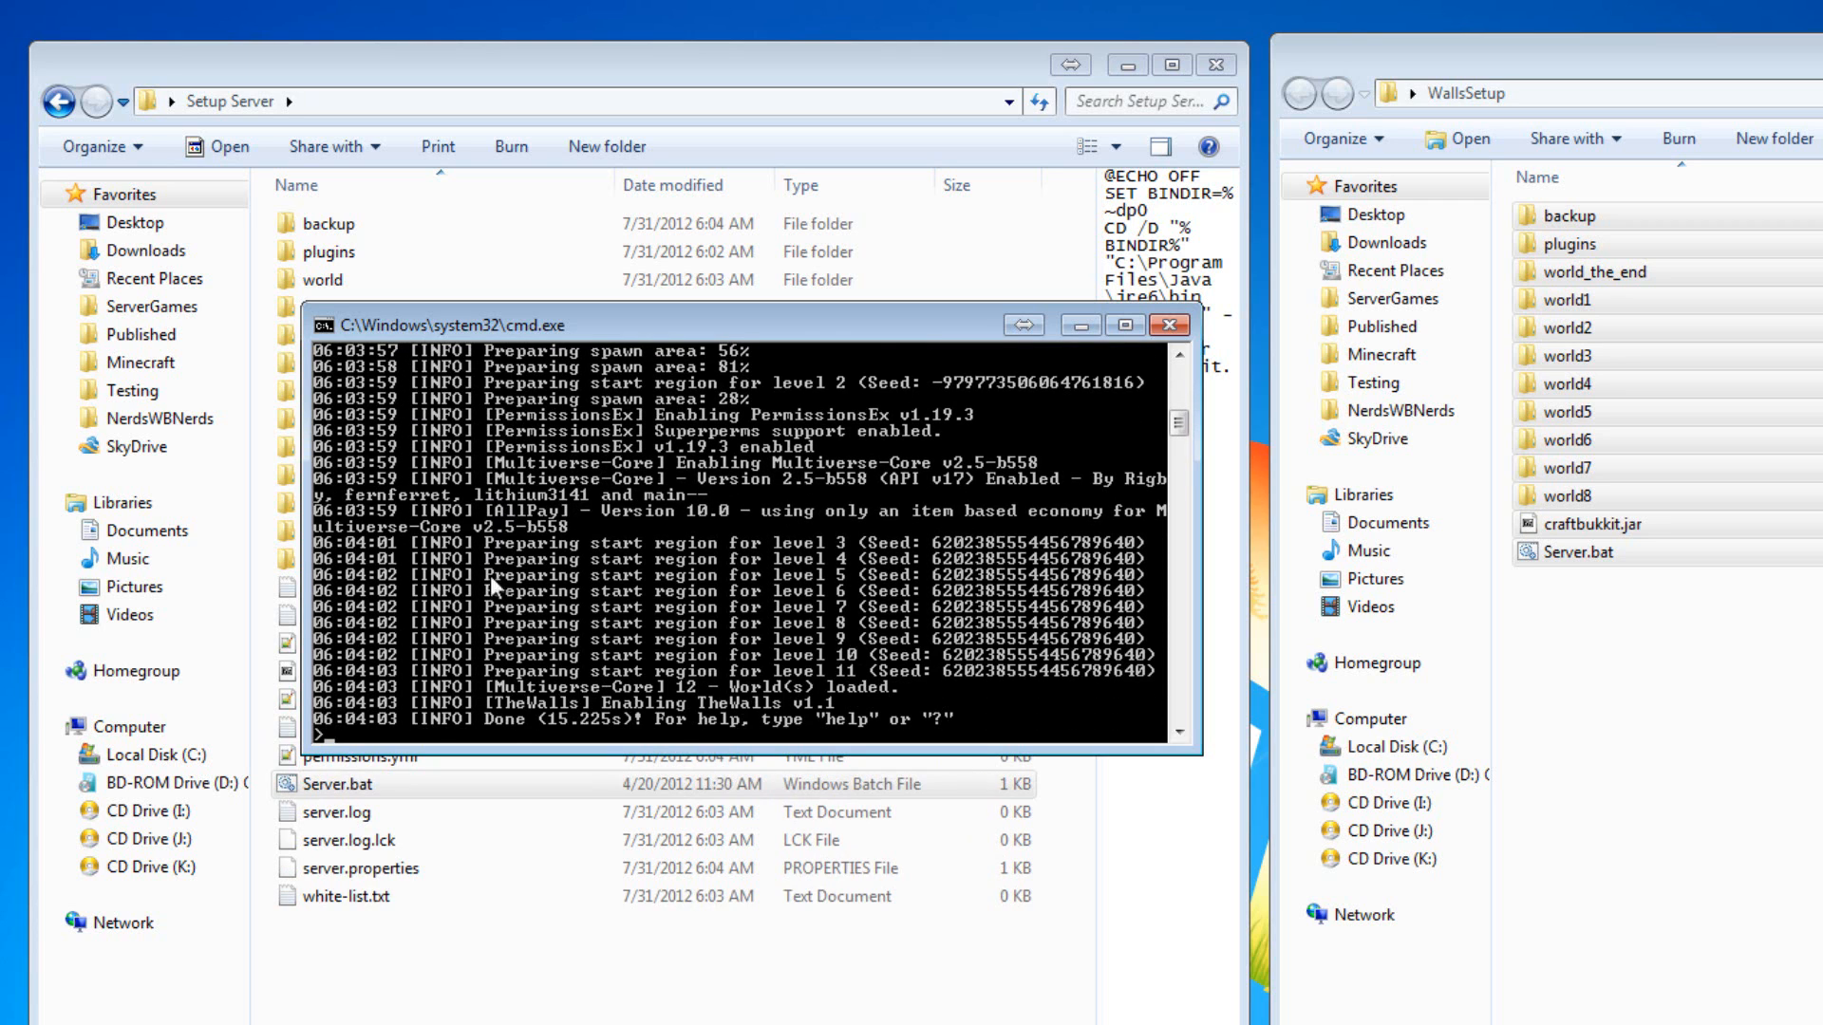
pyautogui.moveTo(505, 729)
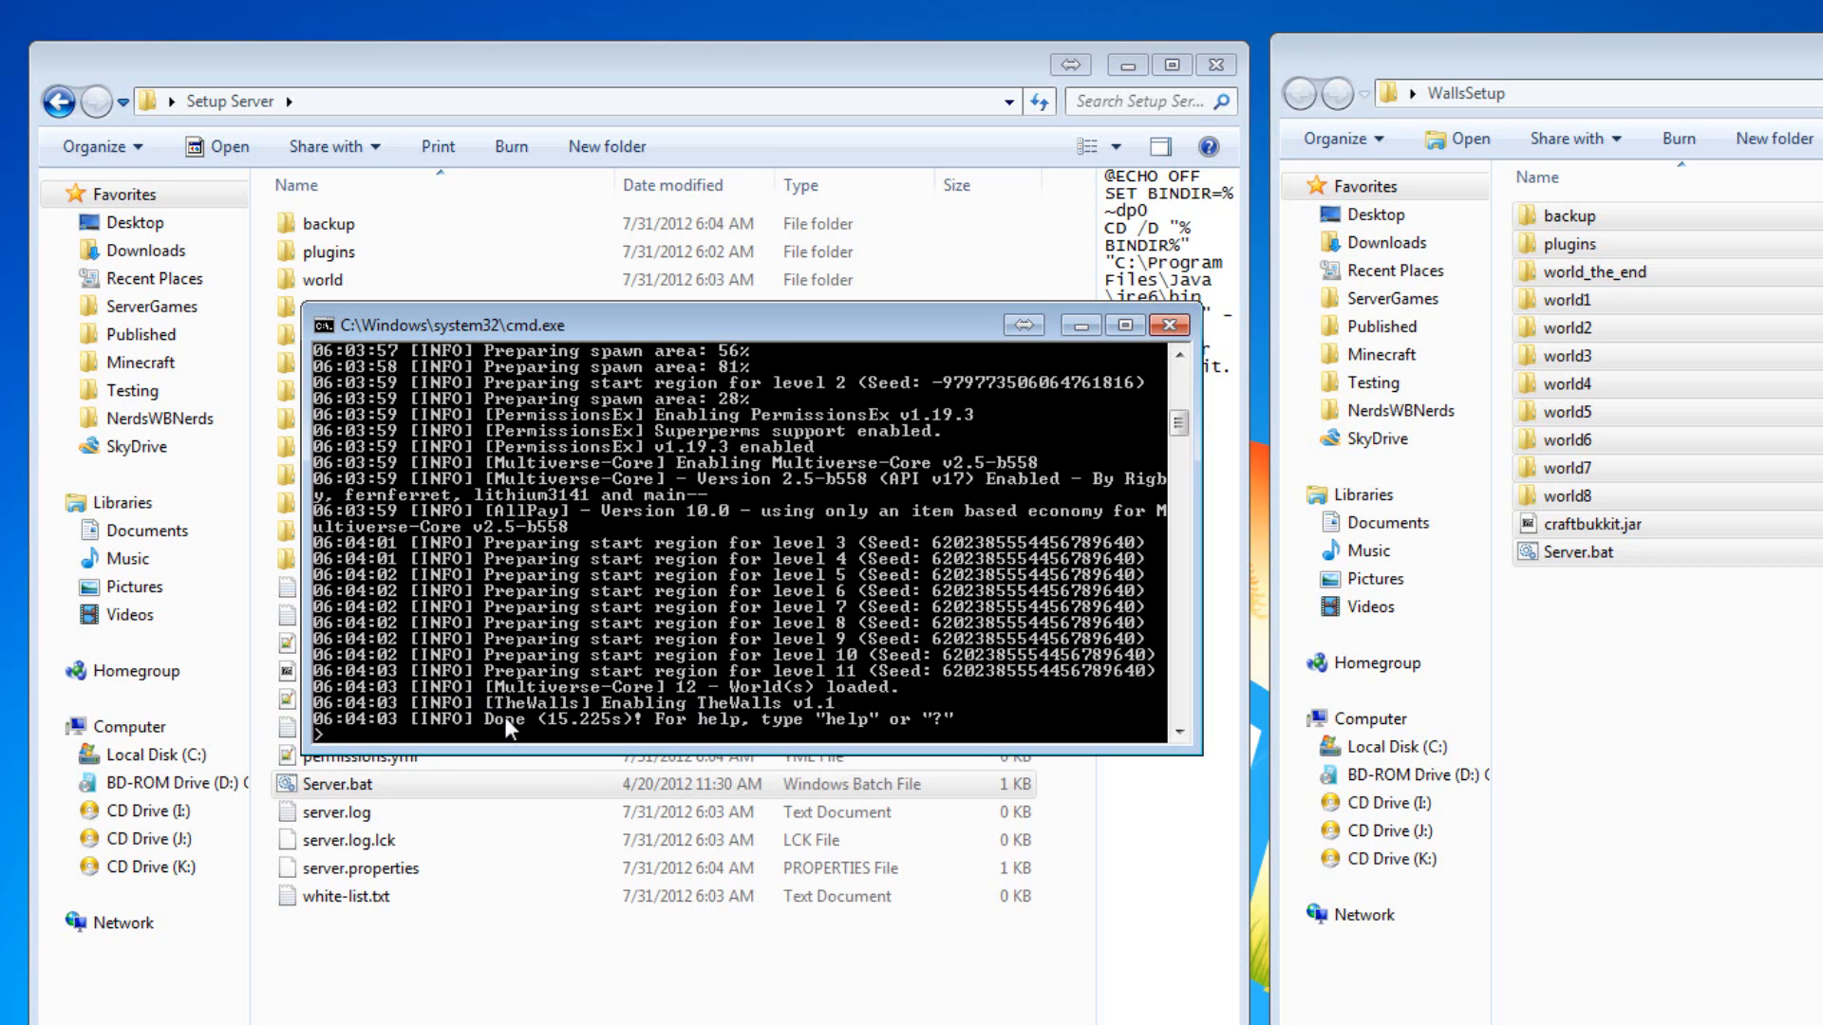
pyautogui.moveTo(532, 700)
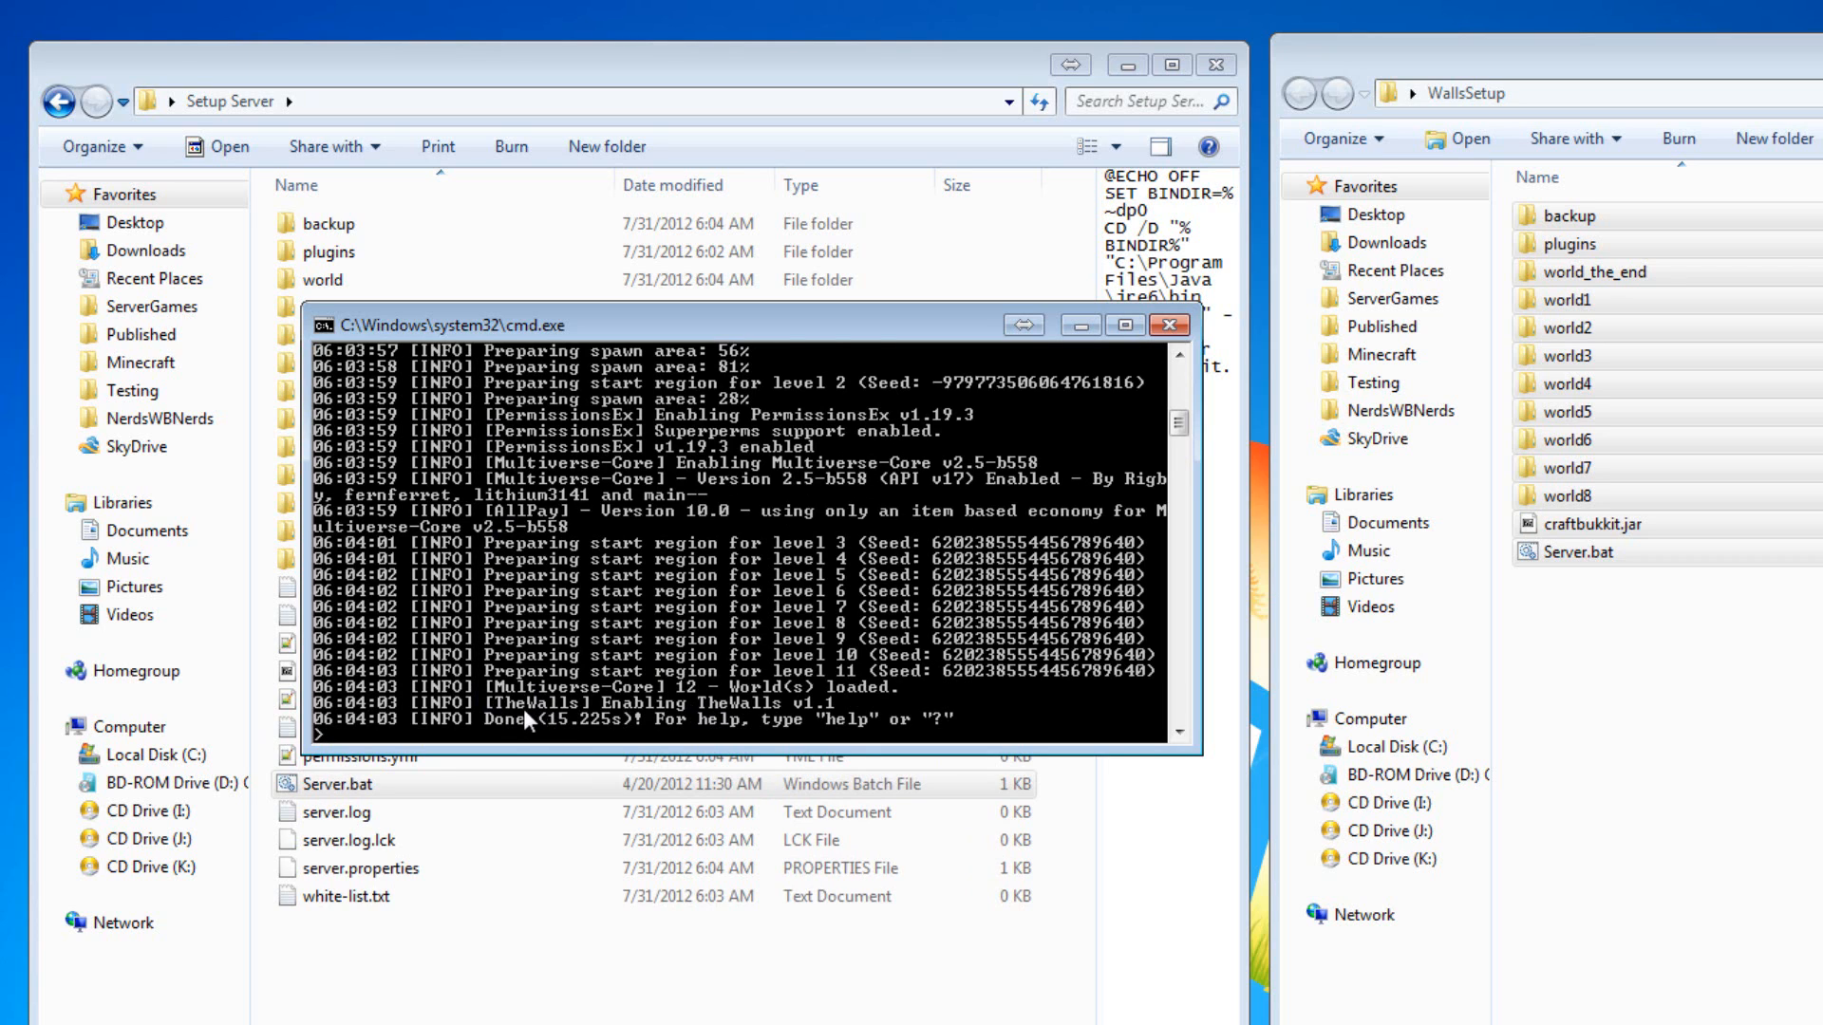
pyautogui.moveTo(875, 915)
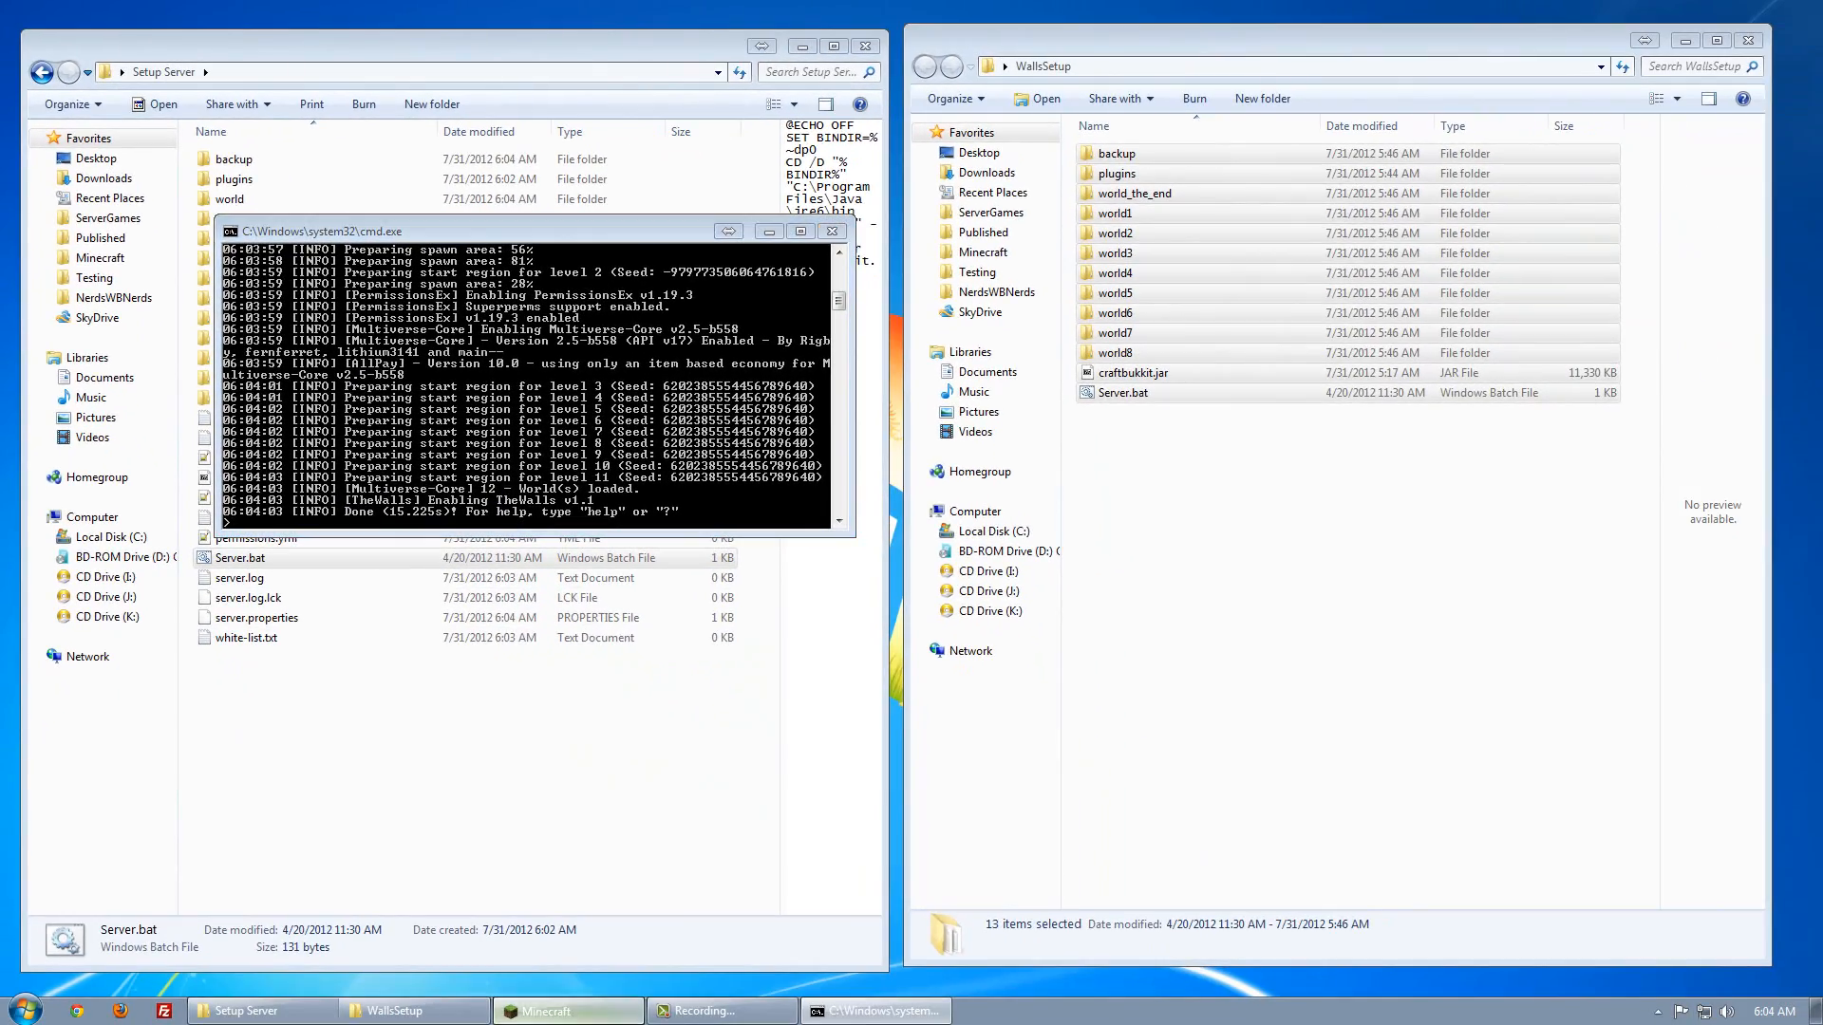
# Direct-connect to the local server at 127.0.0.1 and join it
pyautogui.click(566, 1010)
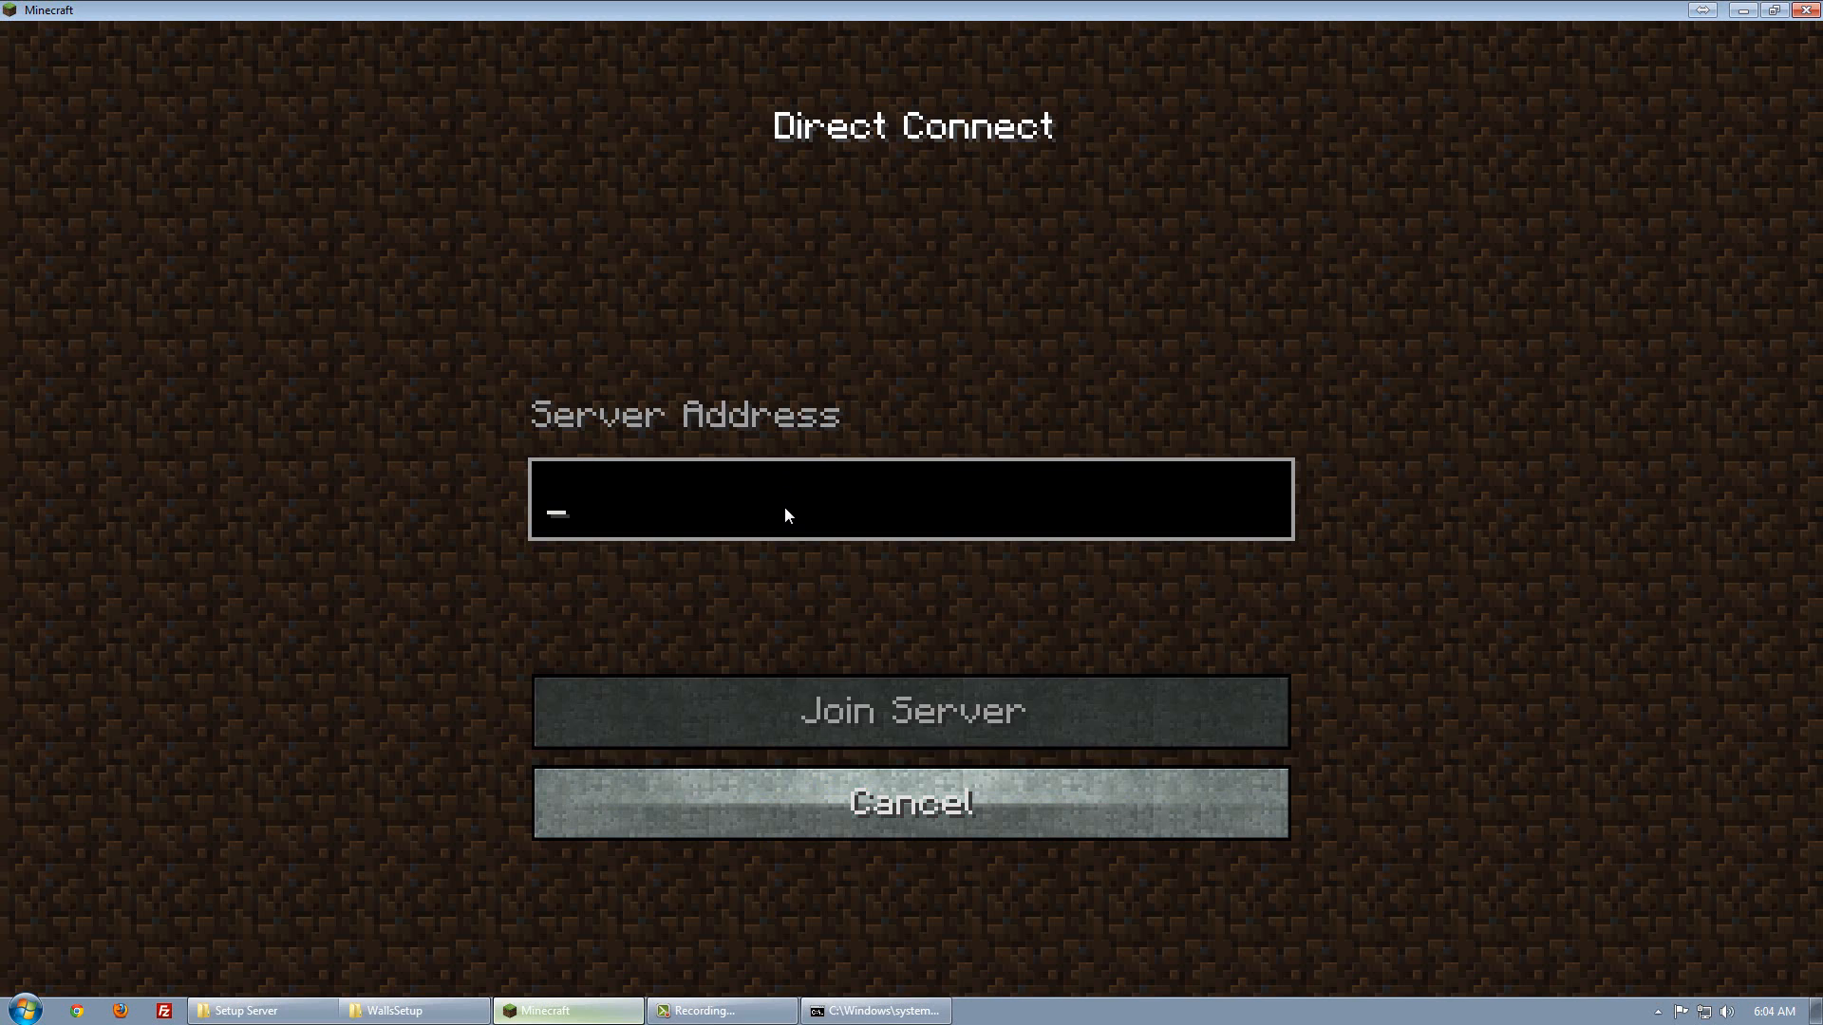
pyautogui.write('127.0.0.')
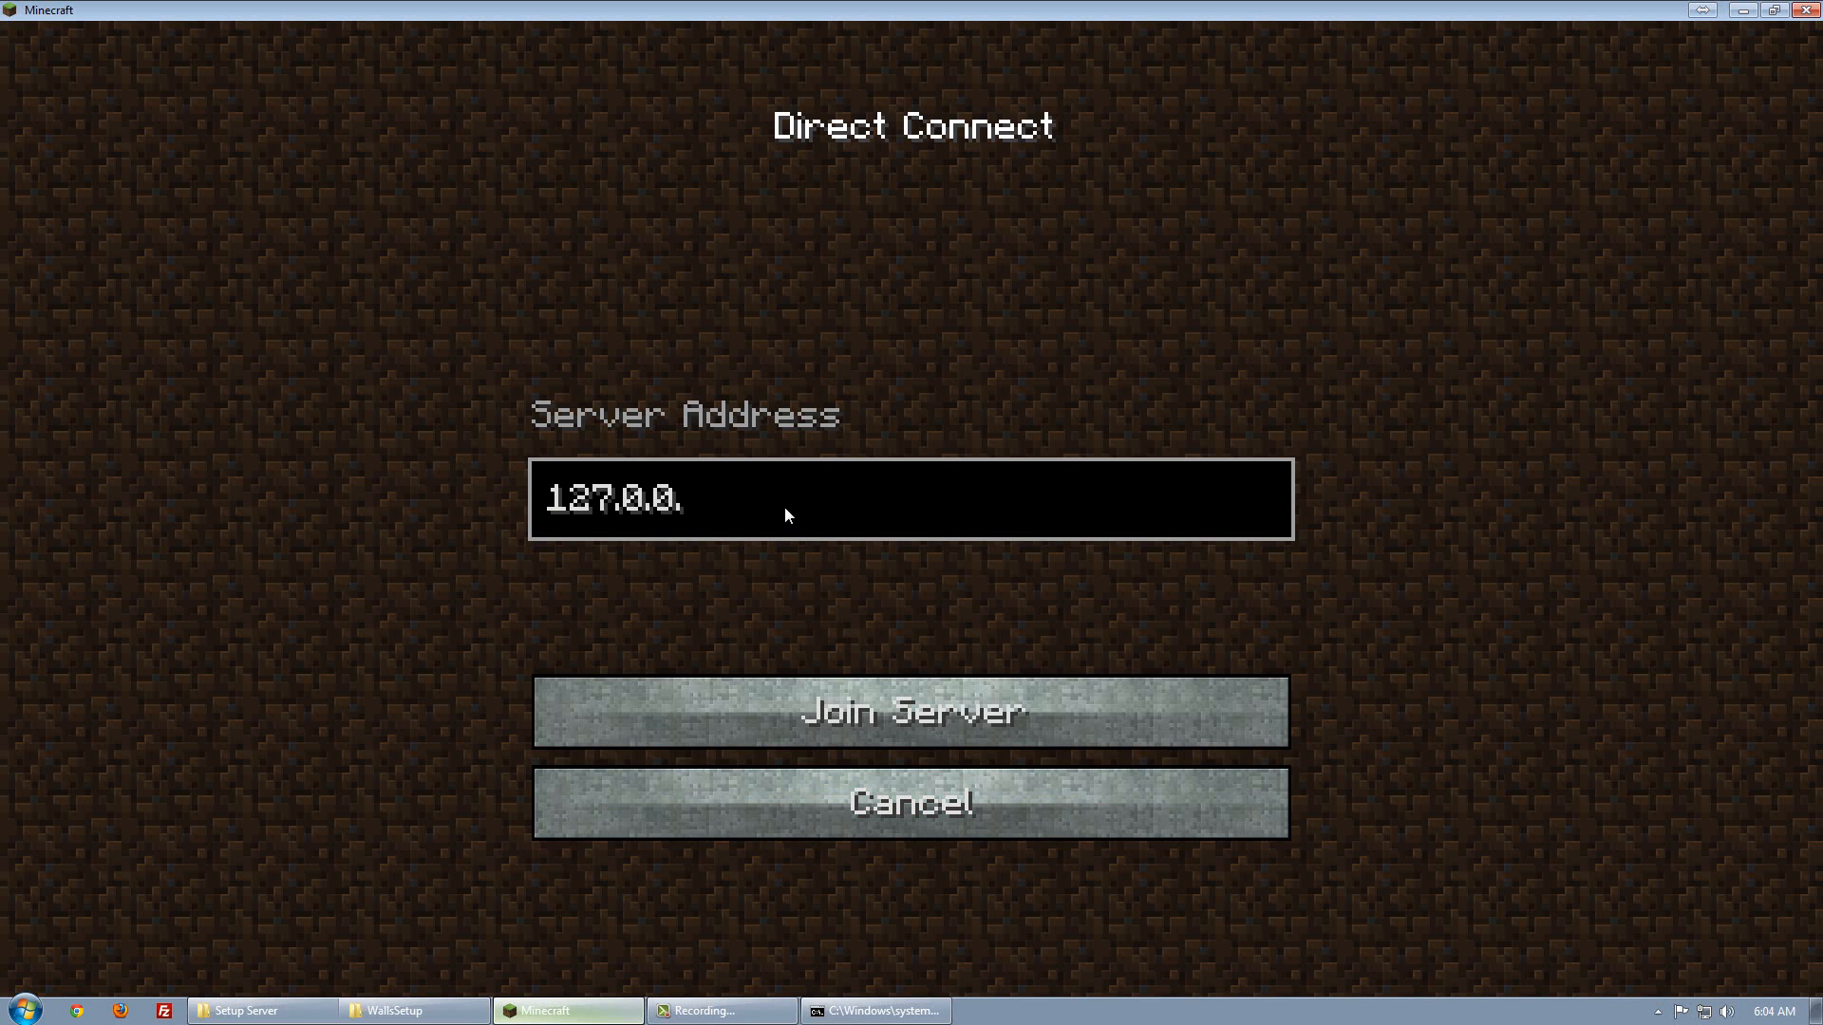
pyautogui.click(909, 710)
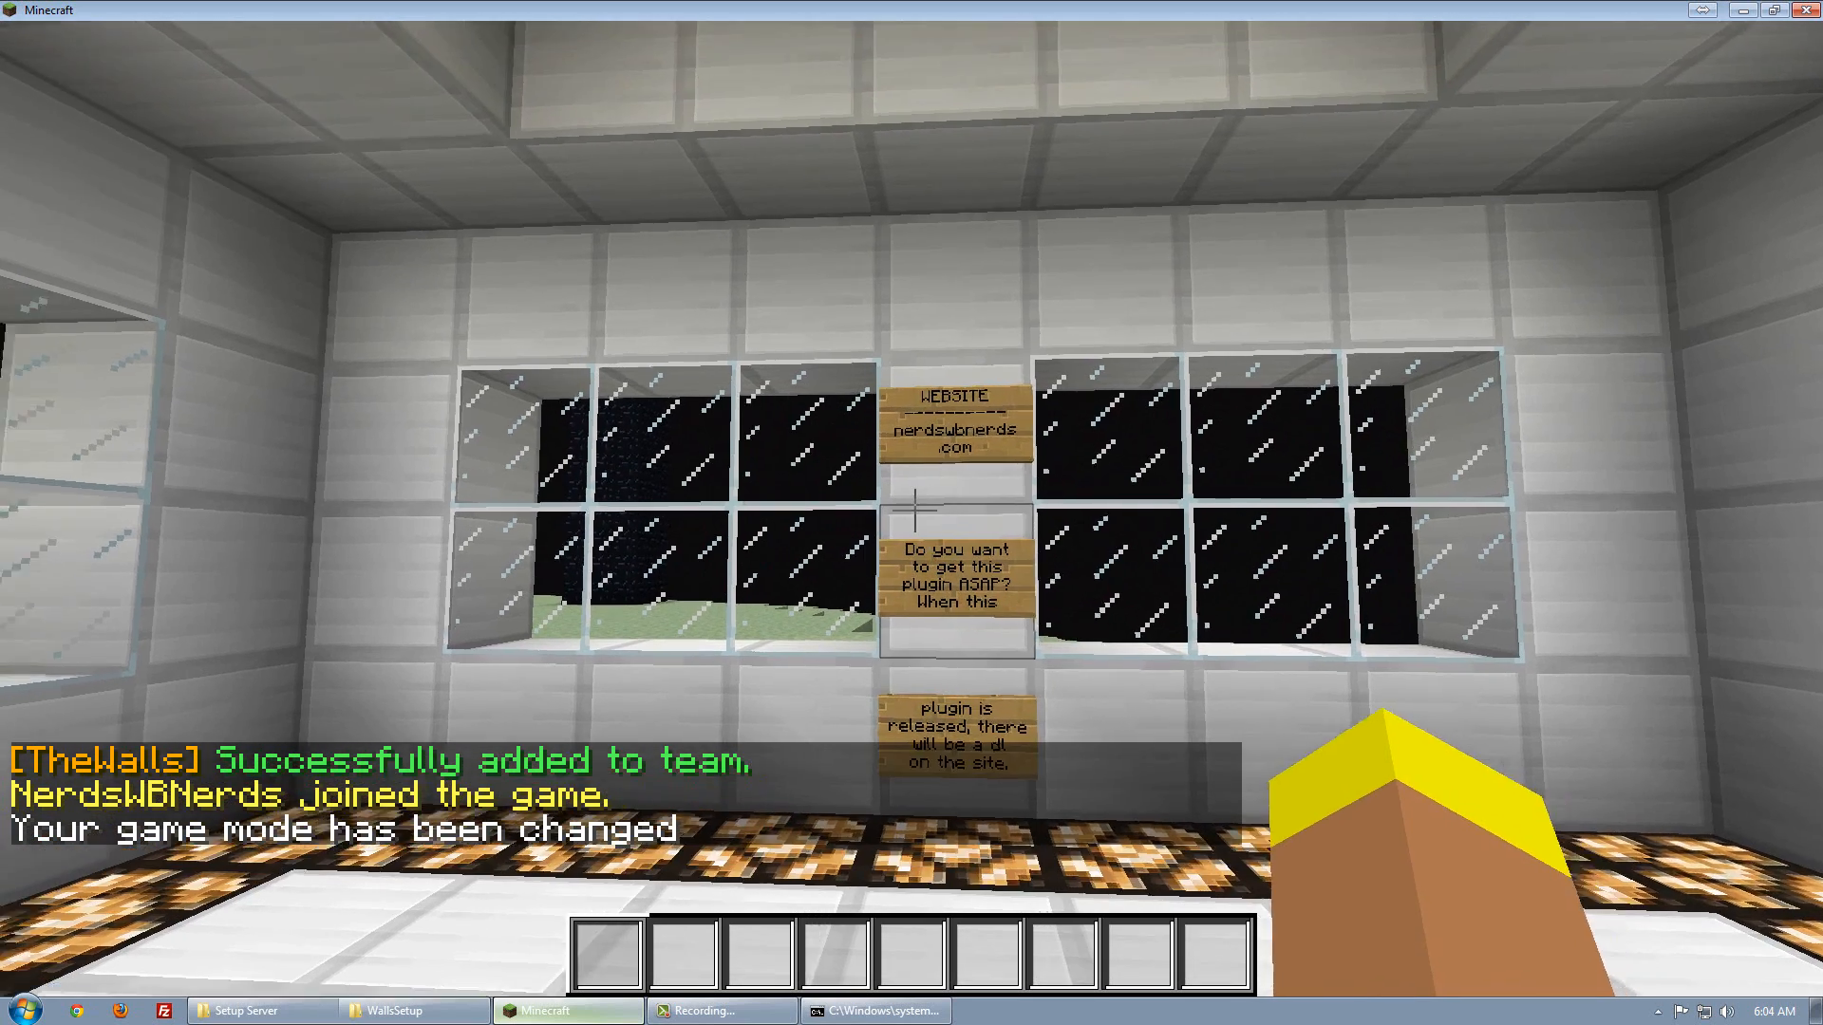
pyautogui.moveTo(911, 513)
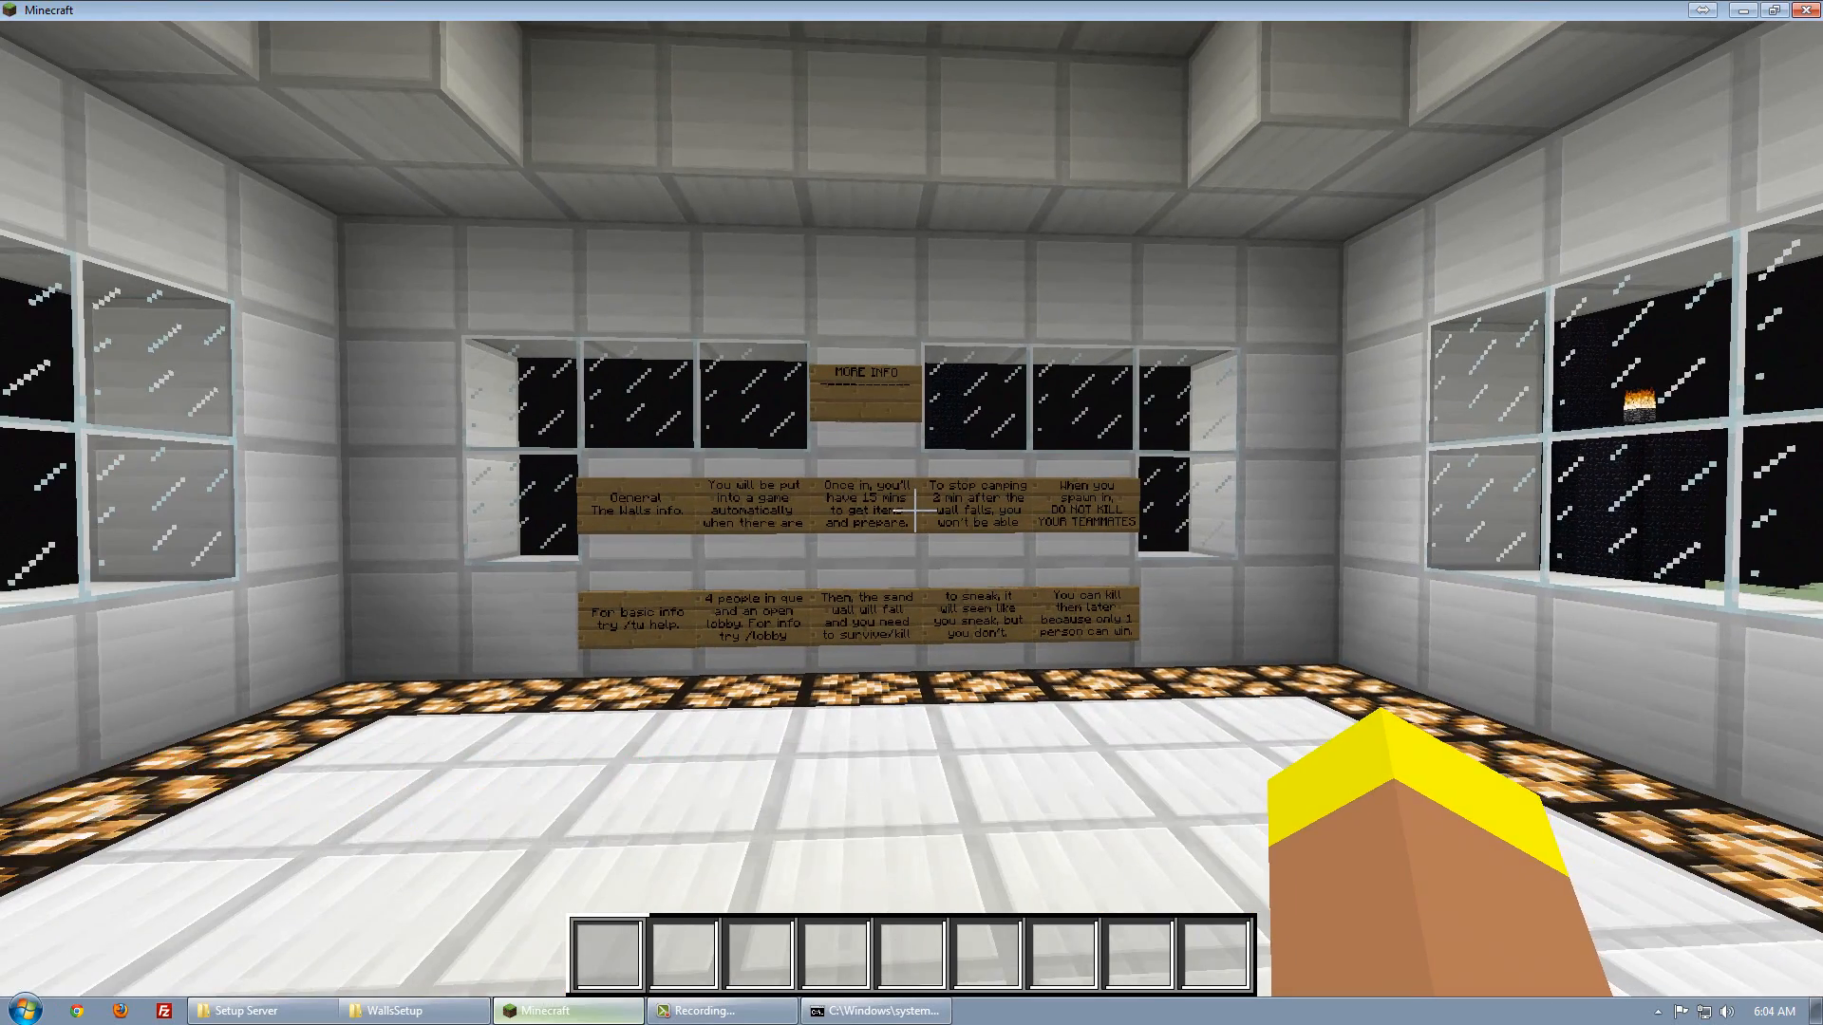
# Send /quit and then /lobby in chat to leave the waiting queue
pyautogui.write('/quit')
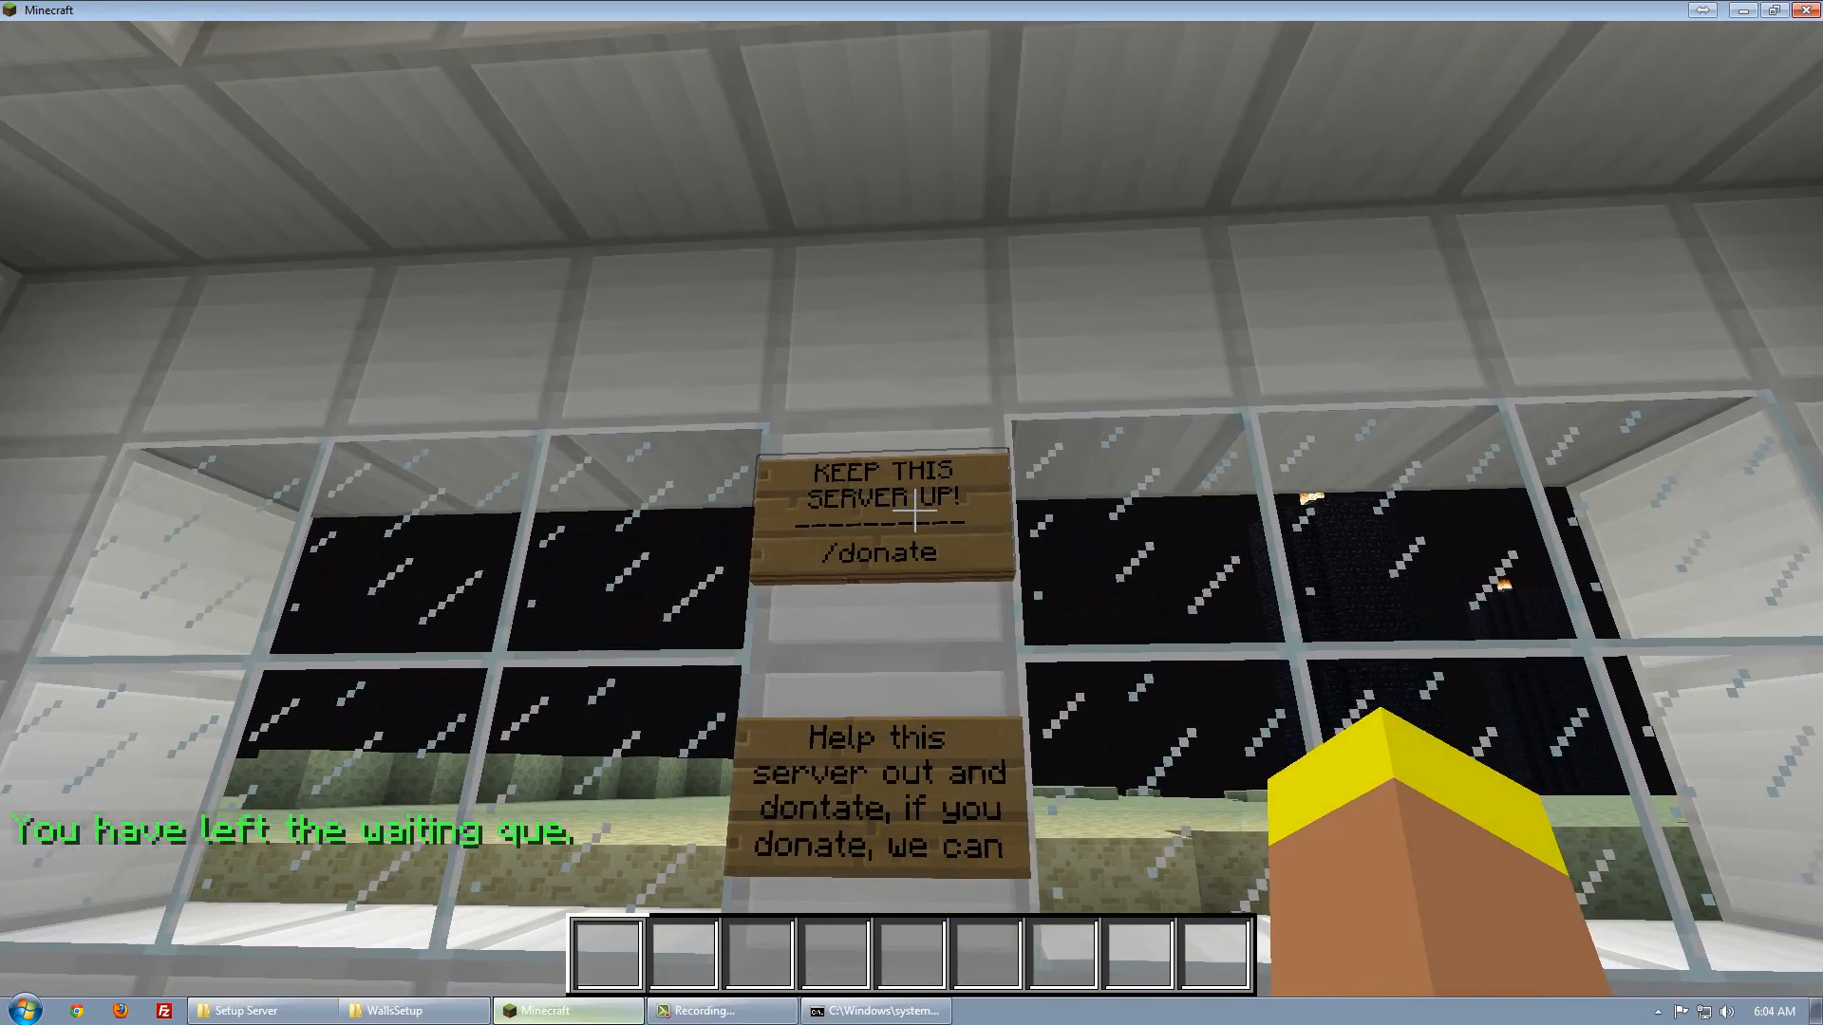
pyautogui.moveTo(912, 513)
pyautogui.write('/lob')
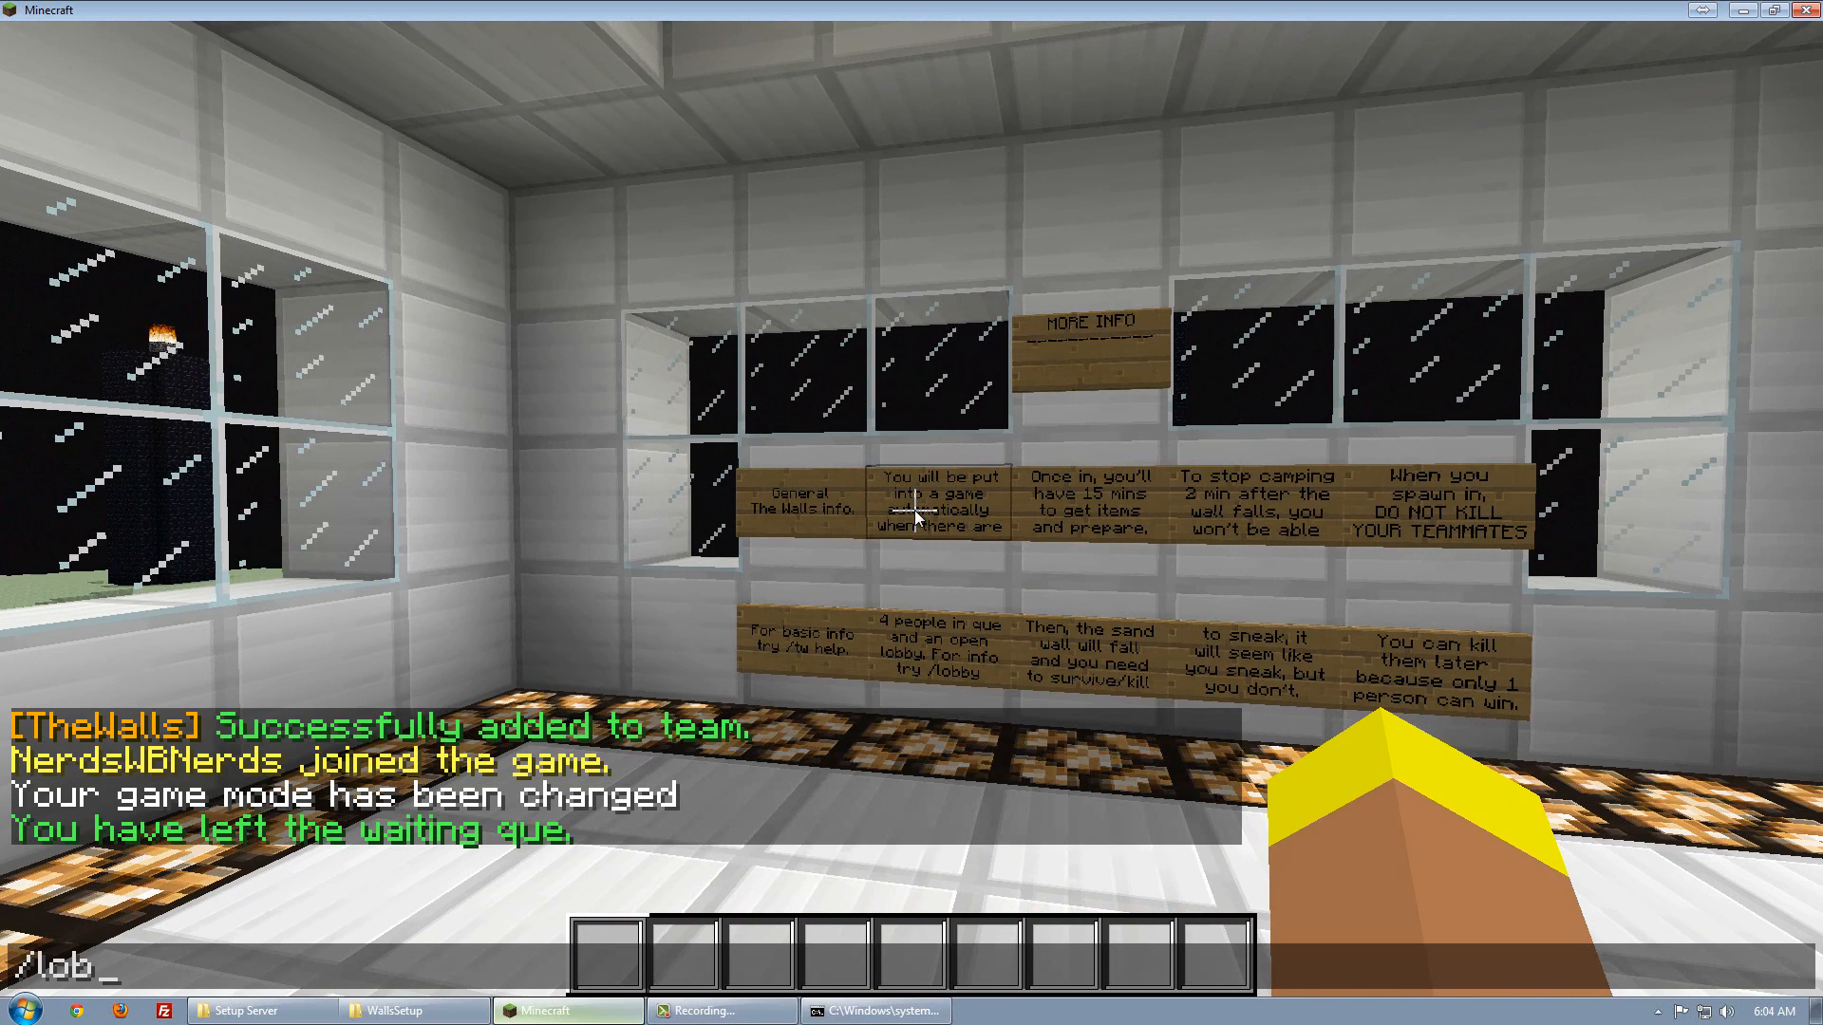
pyautogui.press('Return')
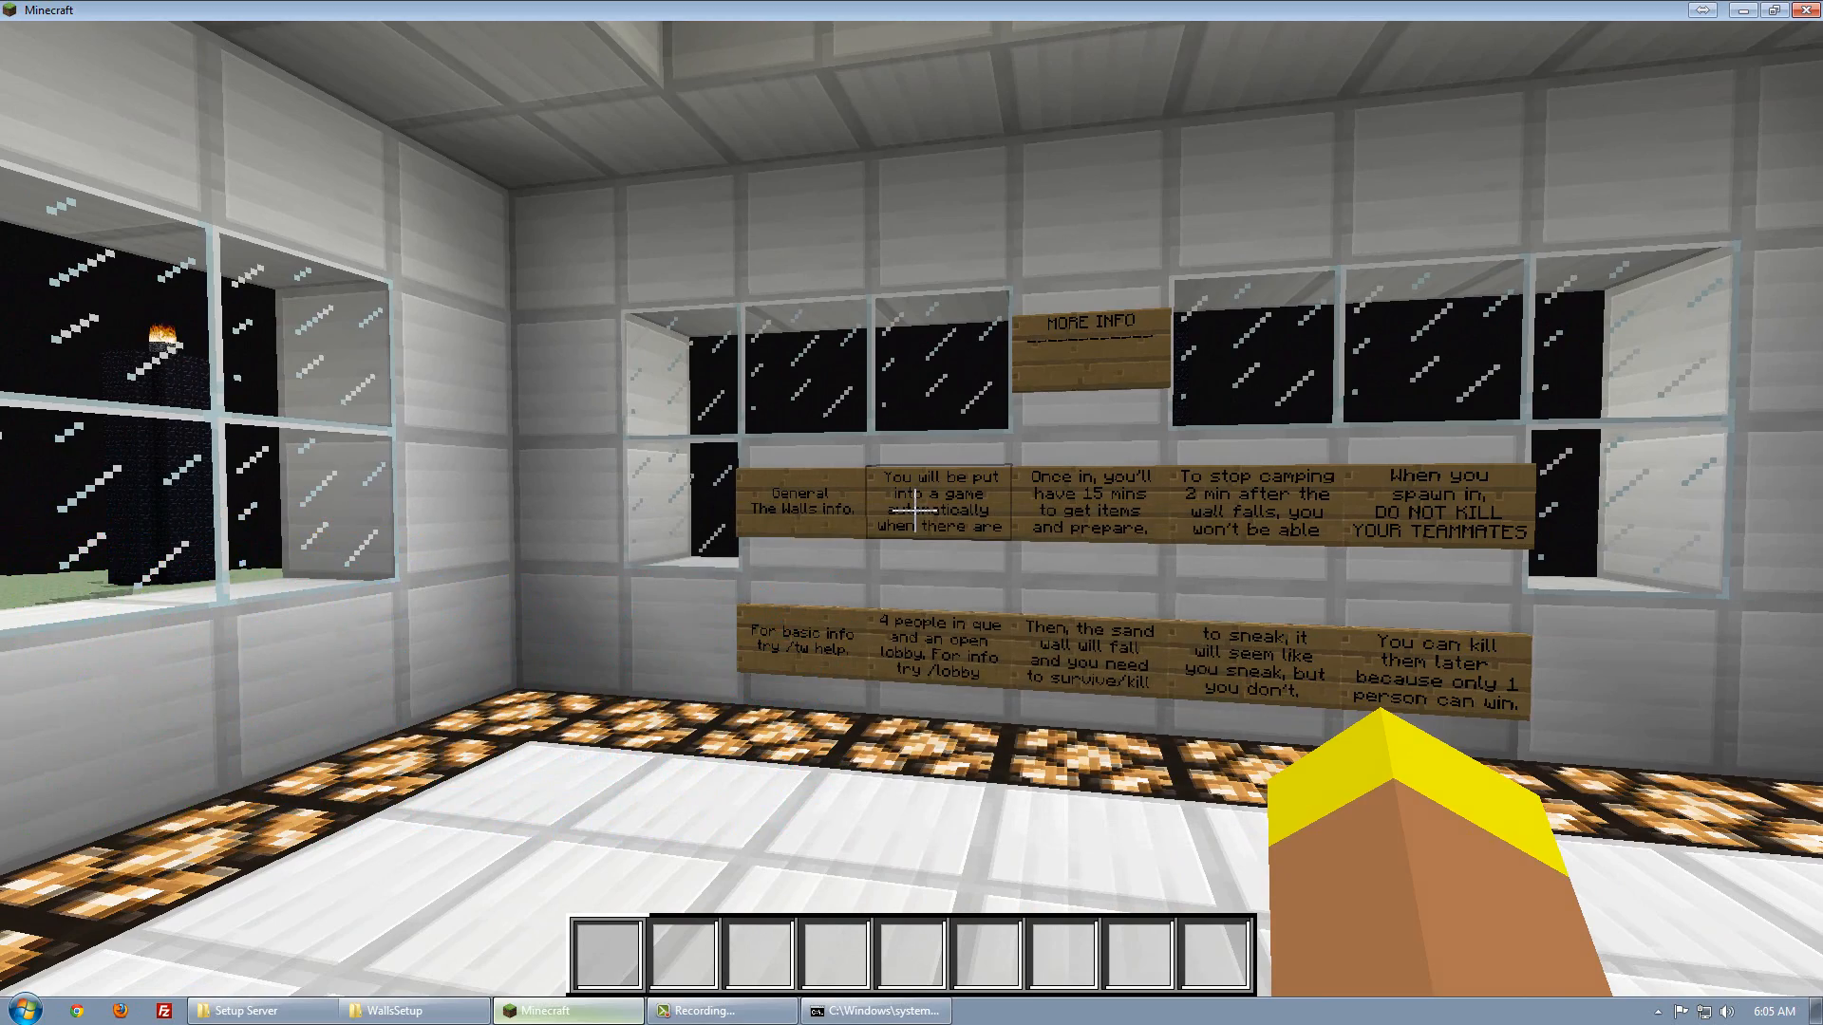
pyautogui.moveTo(911, 513)
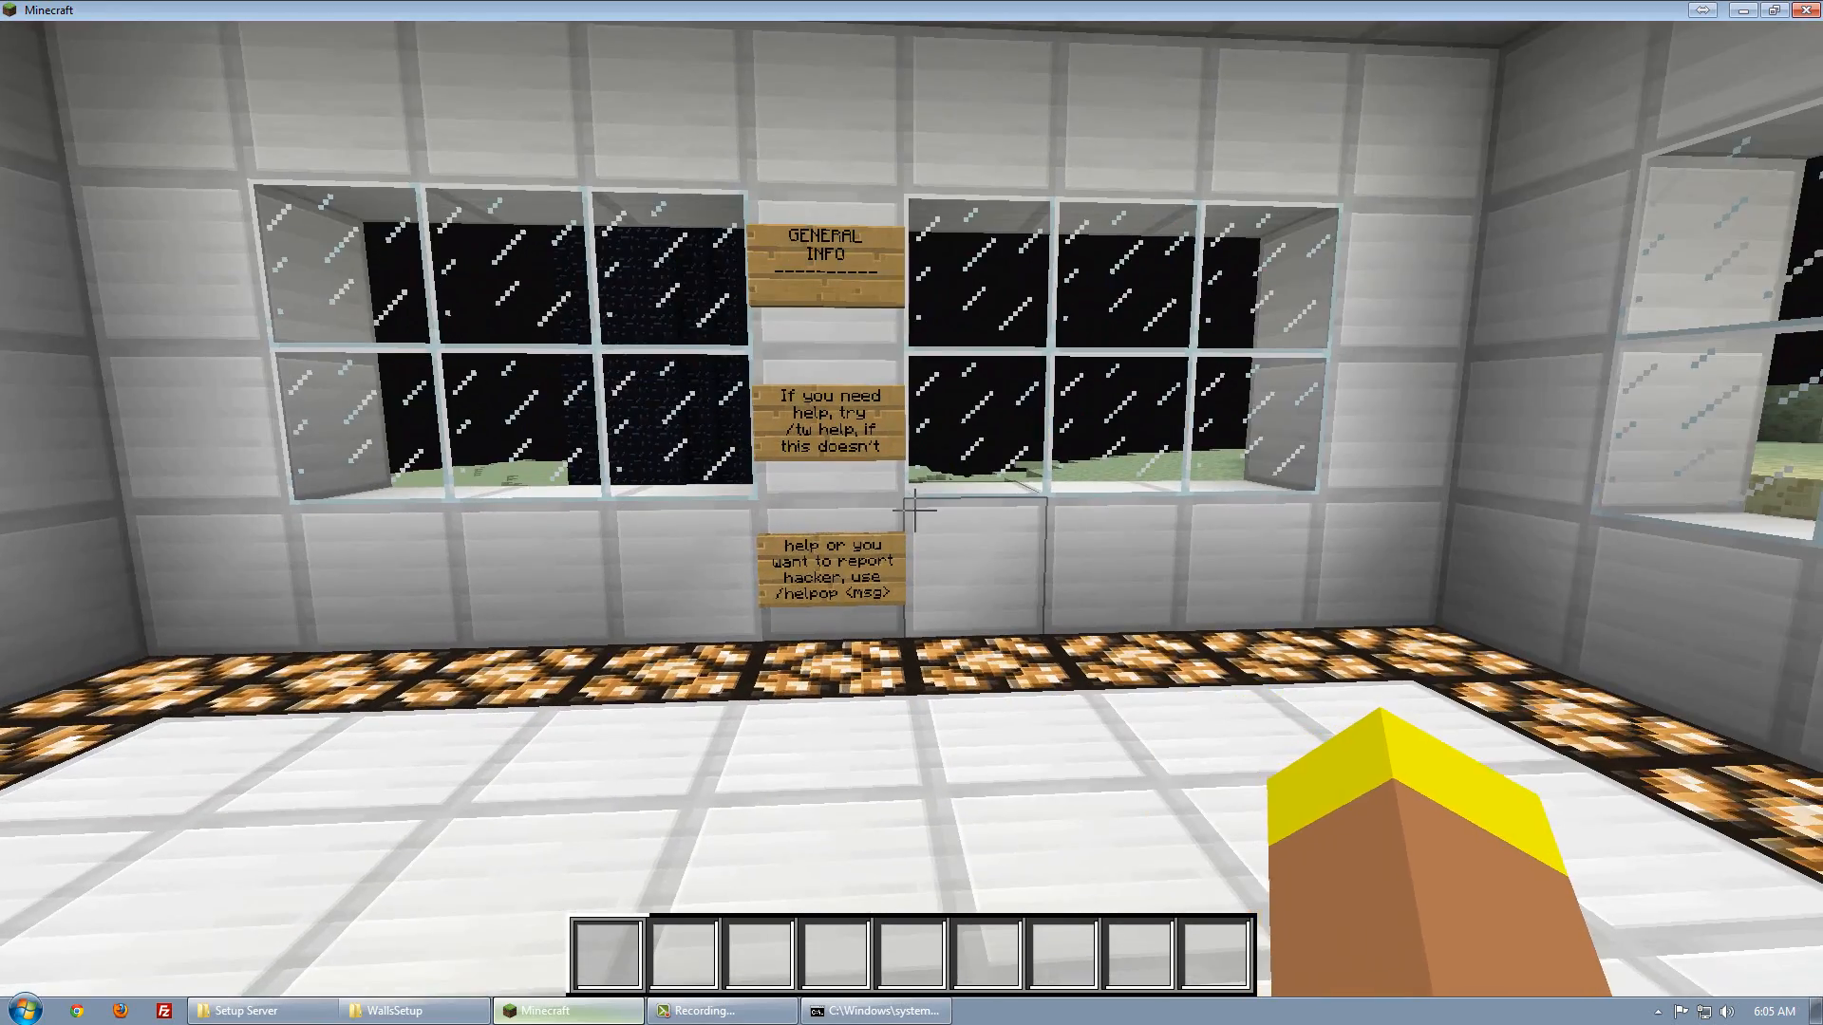